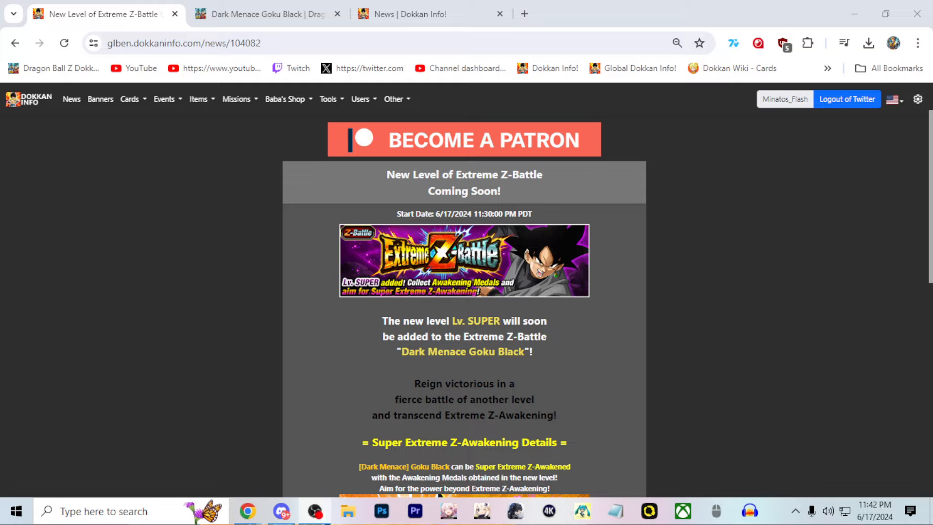
{"action": "mouse_move", "coordinate": [522, 347]}
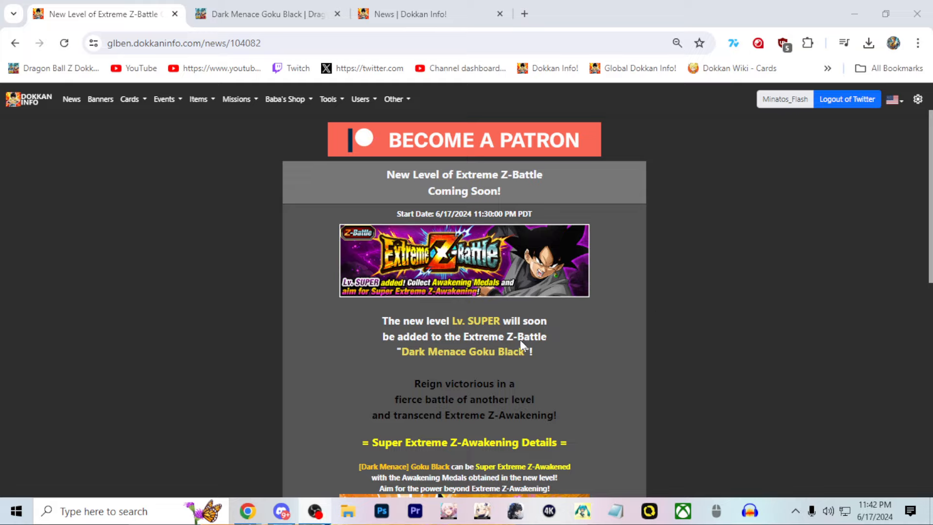
{"action": "mouse_move", "coordinate": [292, 250]}
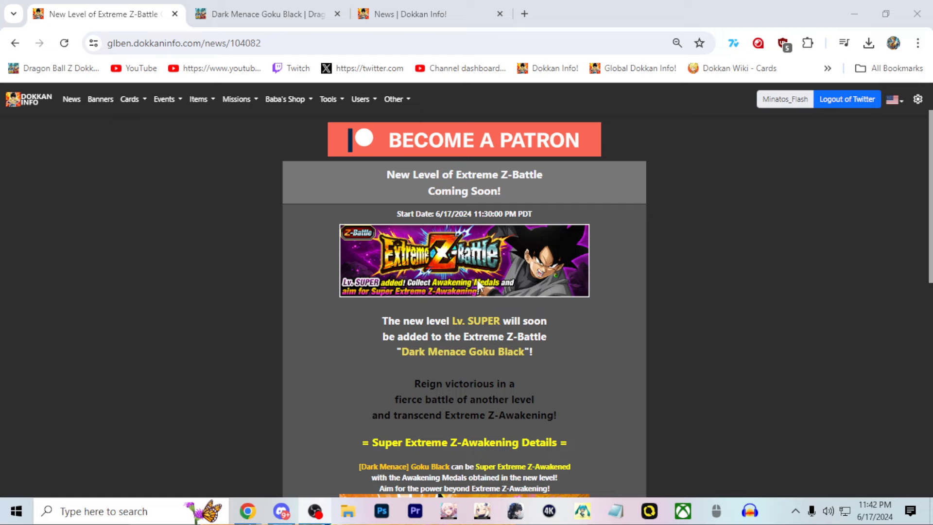
Read through the Extreme Z-Battle Lv. SUPER article for Dark Menace Goku Black
{"action": "scroll", "scroll_direction": "down", "scroll_amount": 3}
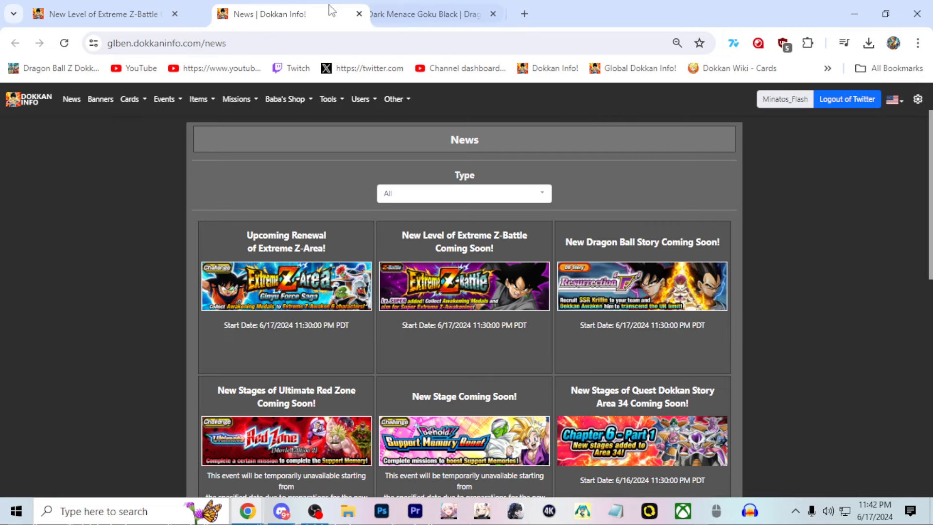
{"action": "scroll", "scroll_direction": "down", "scroll_amount": 3}
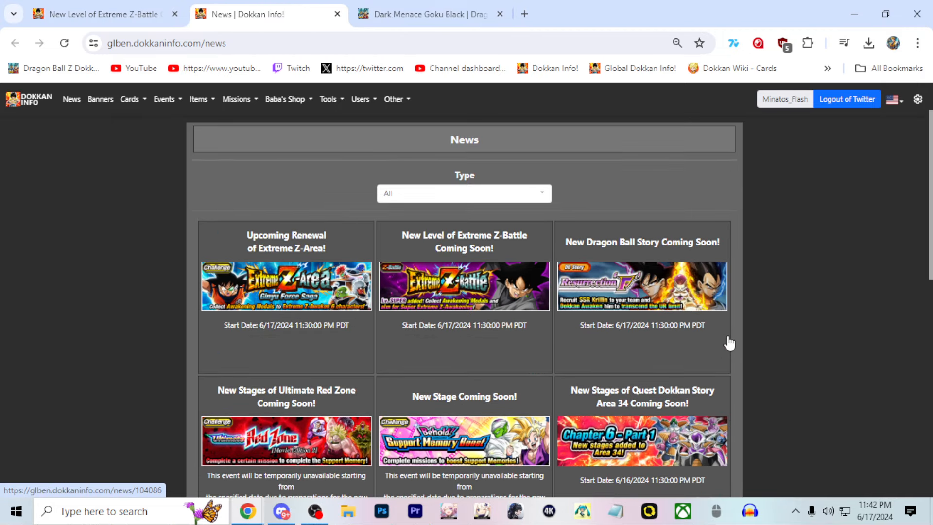
{"action": "scroll", "scroll_direction": "down", "scroll_amount": 3}
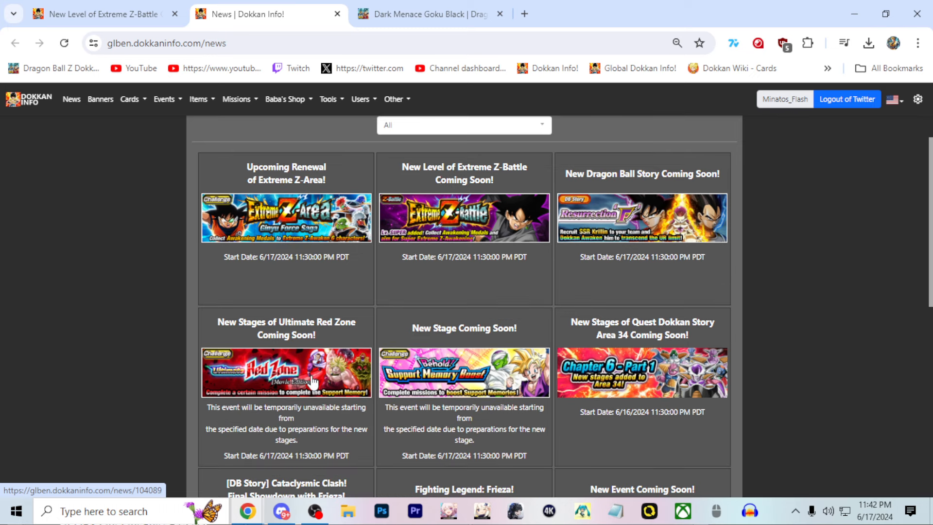
{"action": "mouse_move", "coordinate": [645, 243]}
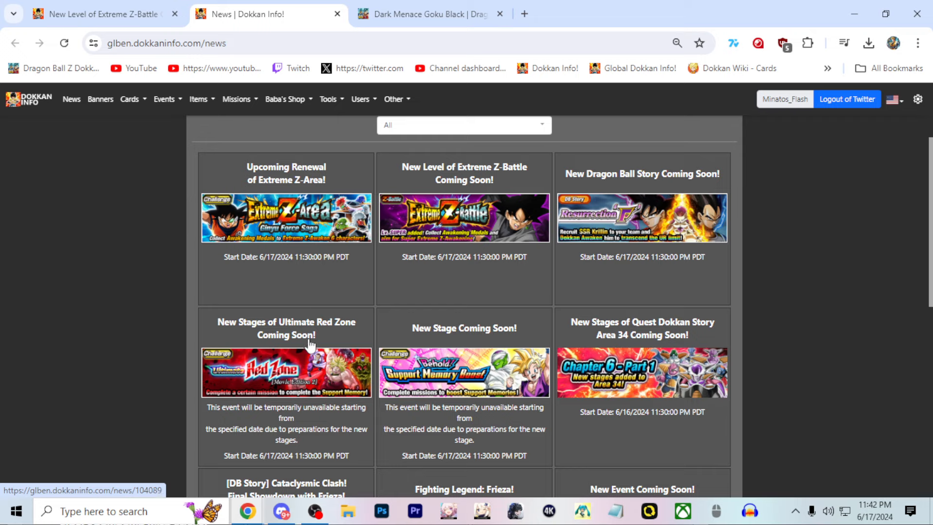
{"action": "scroll", "scroll_direction": "down", "scroll_amount": 3}
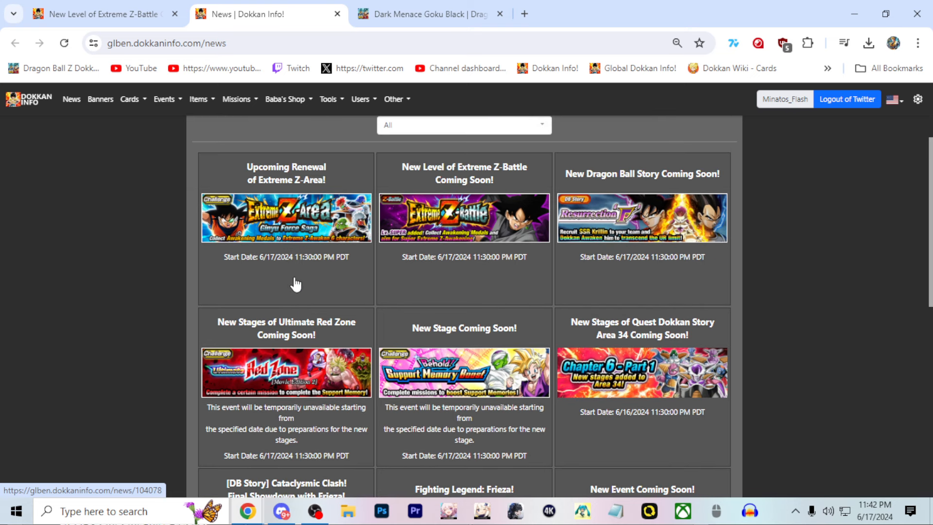
{"action": "mouse_move", "coordinate": [297, 232]}
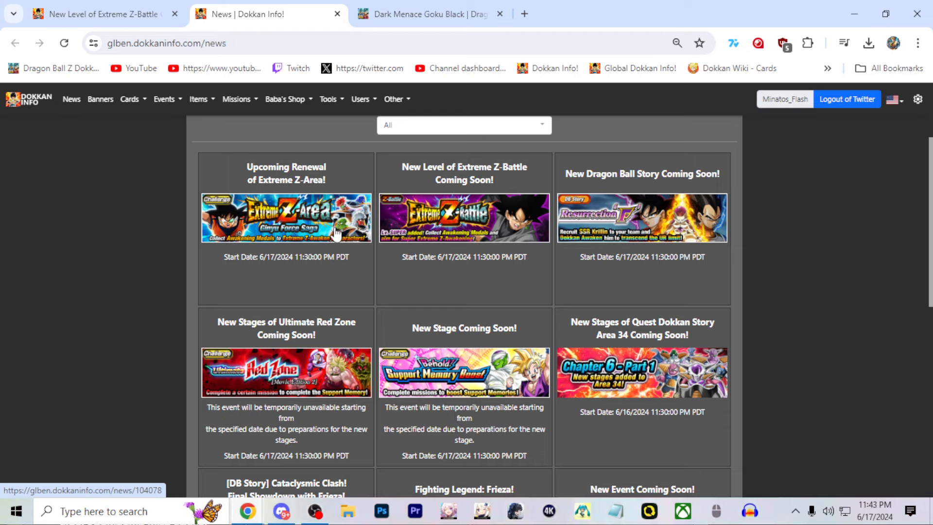
{"action": "mouse_move", "coordinate": [283, 350]}
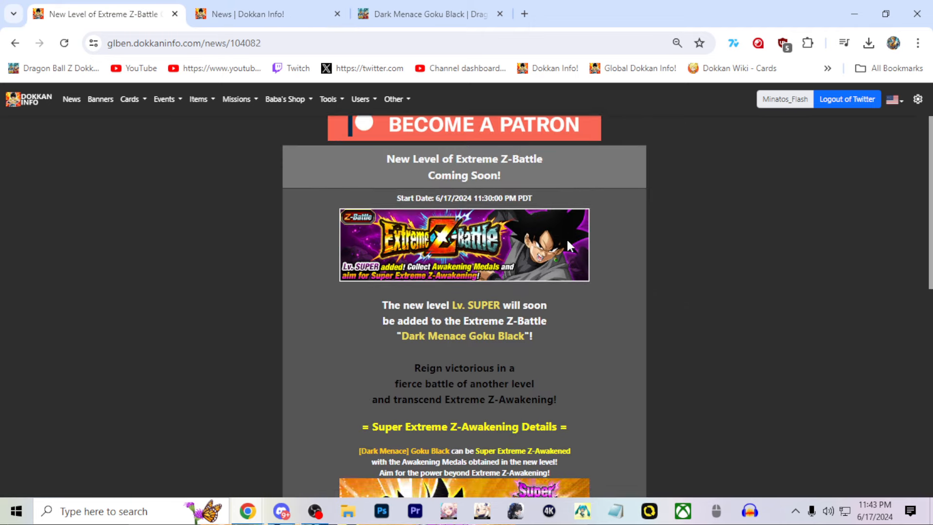
Scroll the Dokkan Info news listing's upcoming event cards
{"action": "scroll", "scroll_direction": "down", "scroll_amount": 3}
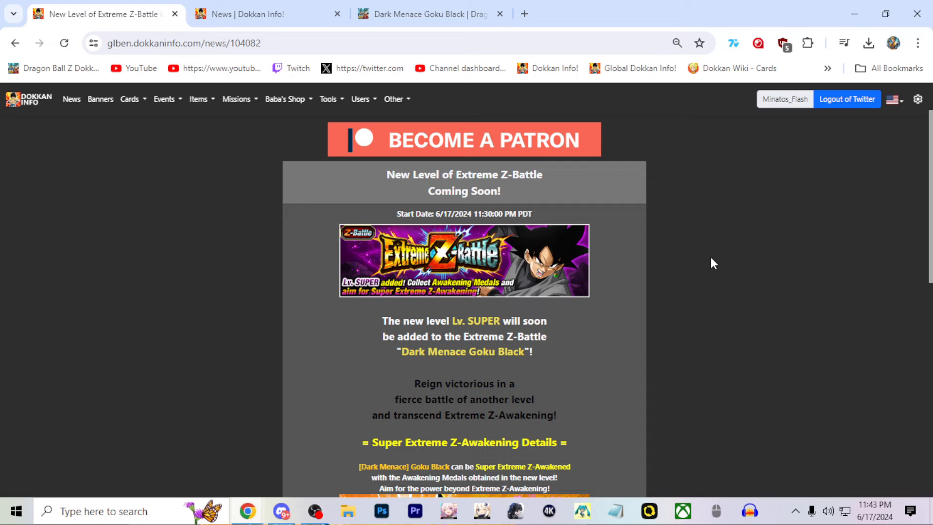
{"action": "scroll", "scroll_direction": "down", "scroll_amount": 3}
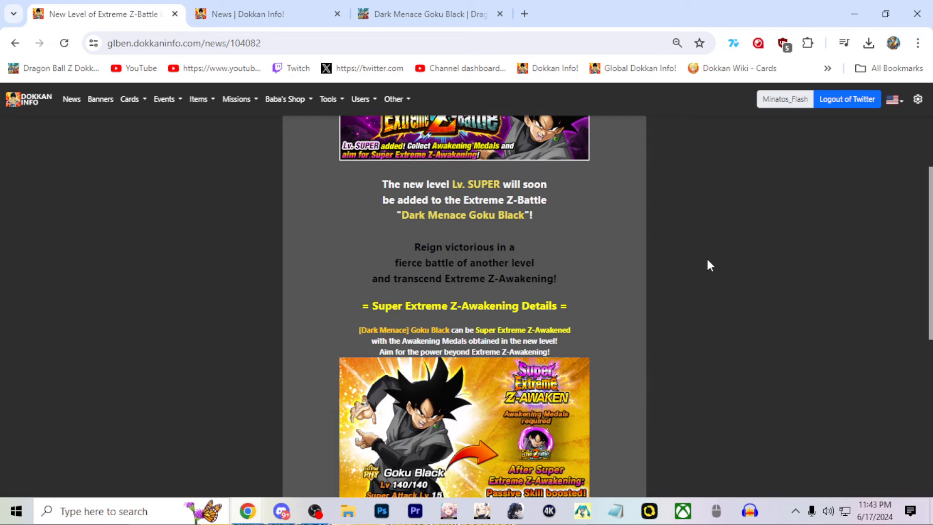
{"action": "scroll", "scroll_direction": "down", "scroll_amount": 3}
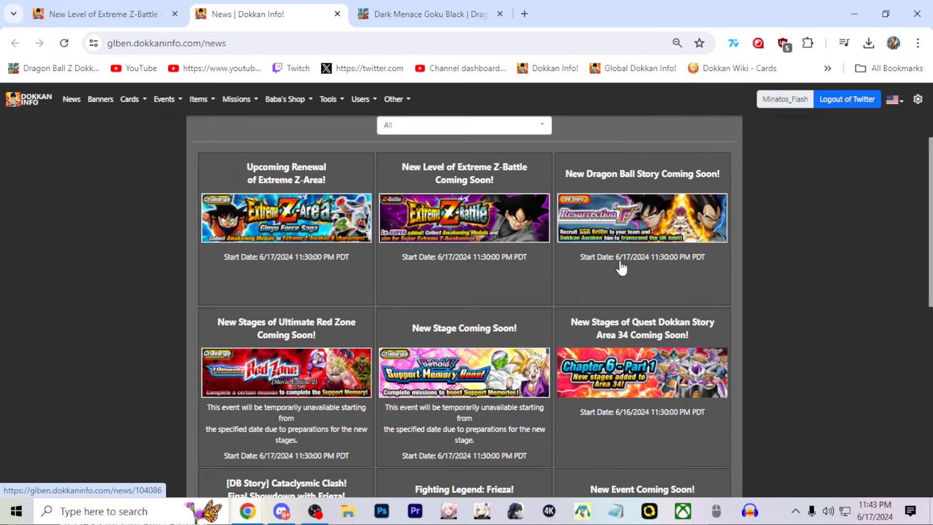
{"action": "scroll", "scroll_direction": "down", "scroll_amount": 3}
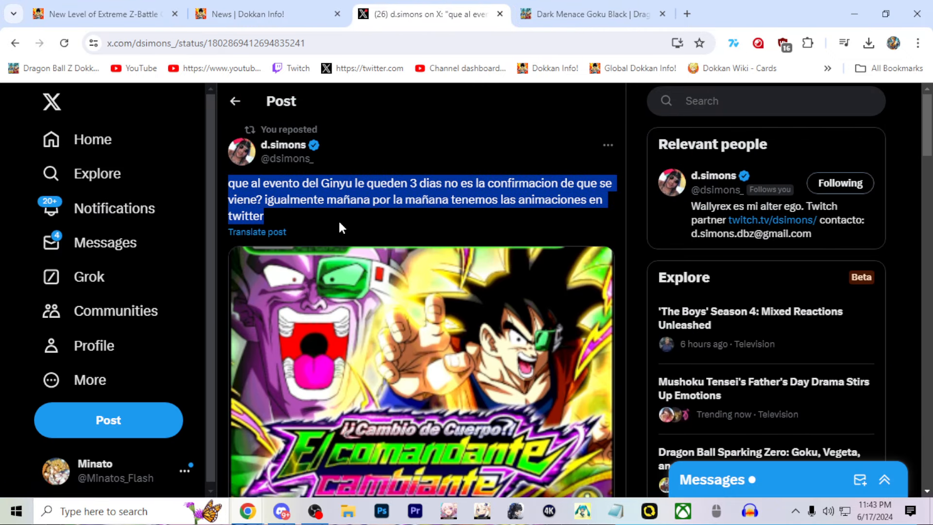
{"action": "left_click", "coordinate": [417, 369]}
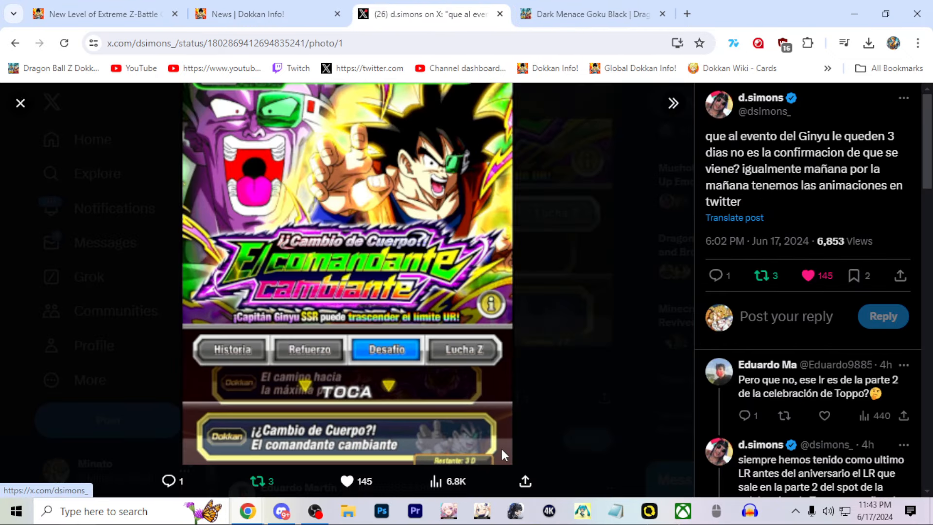
{"action": "mouse_move", "coordinate": [570, 333]}
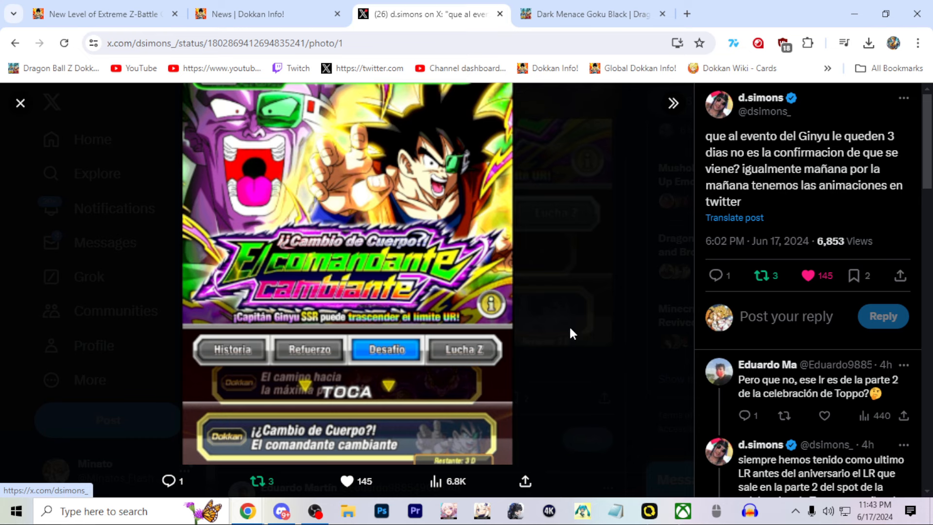
{"action": "left_click", "coordinate": [21, 102]}
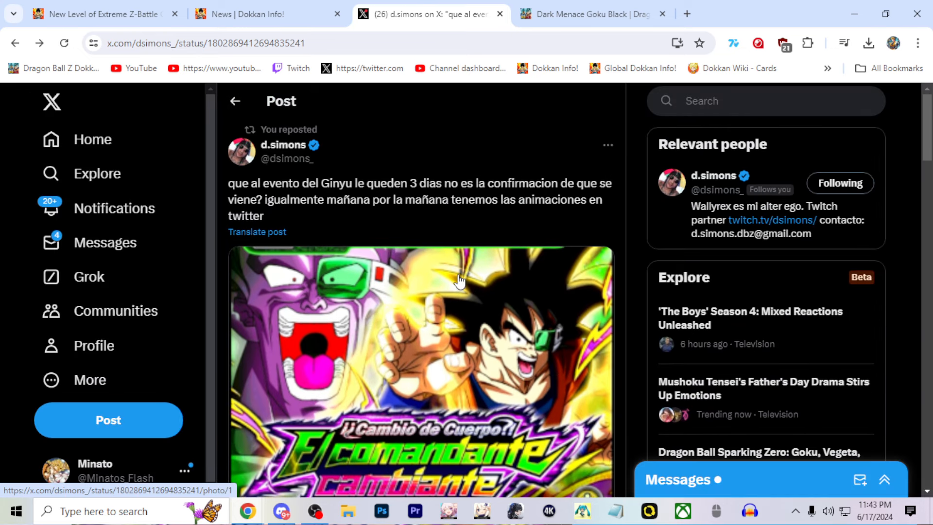
Close the X tab, scroll the Dokkan Info news listing and check the taskbar clock calendar
{"action": "left_click", "coordinate": [262, 14]}
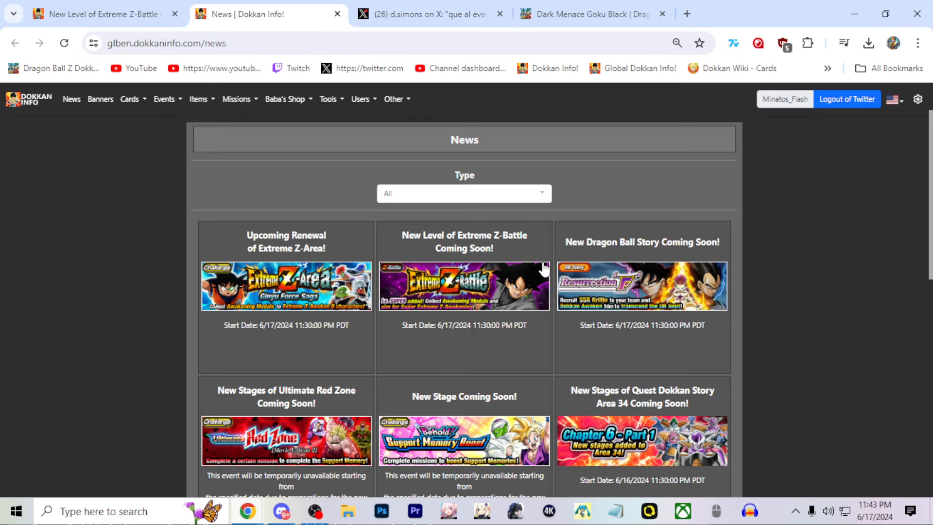
{"action": "mouse_move", "coordinate": [741, 322]}
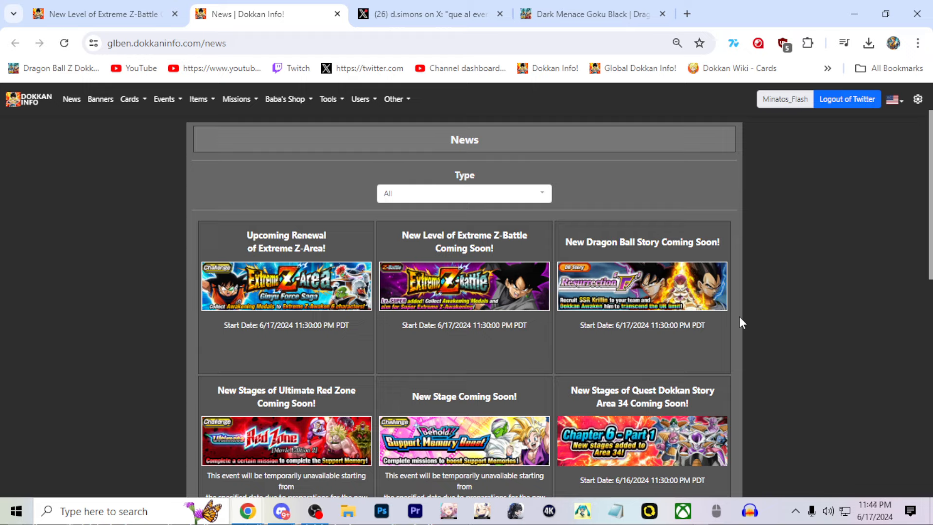
{"action": "left_click", "coordinate": [428, 14]}
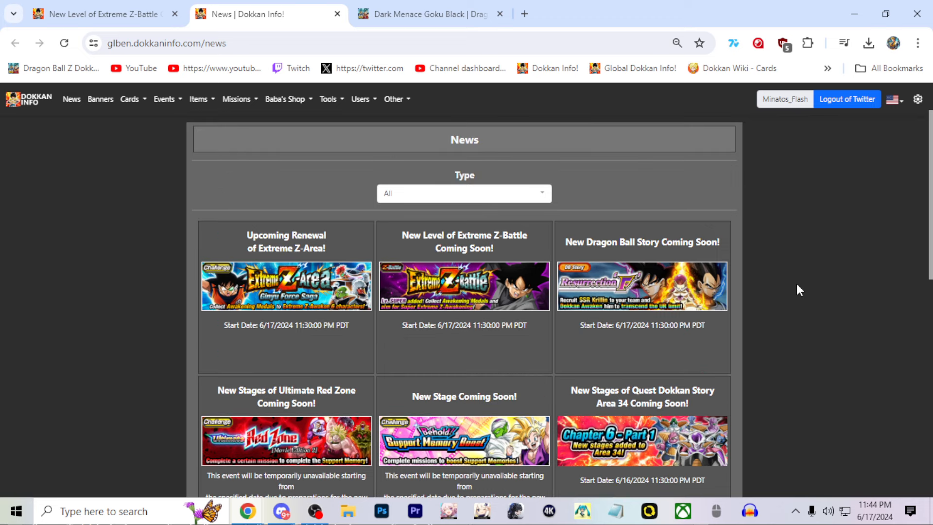
{"action": "mouse_move", "coordinate": [272, 264]}
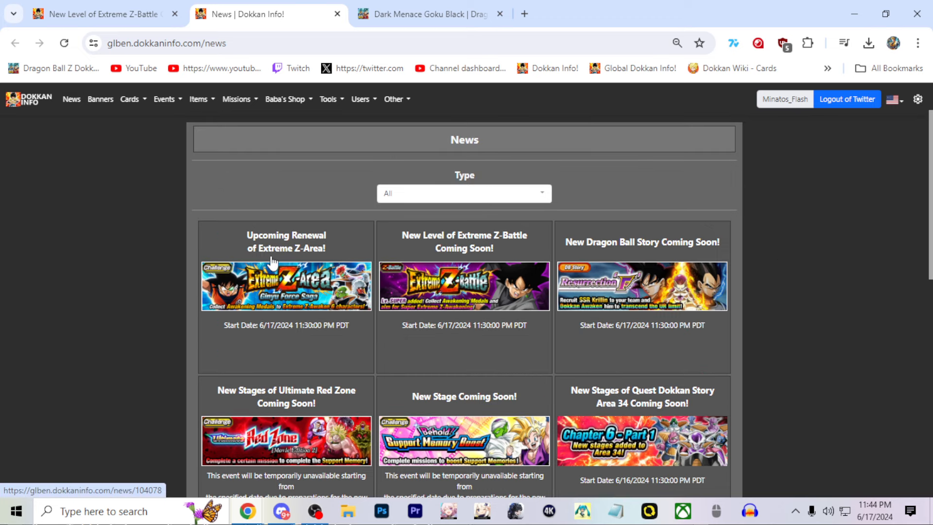
{"action": "scroll", "scroll_direction": "down", "scroll_amount": 3}
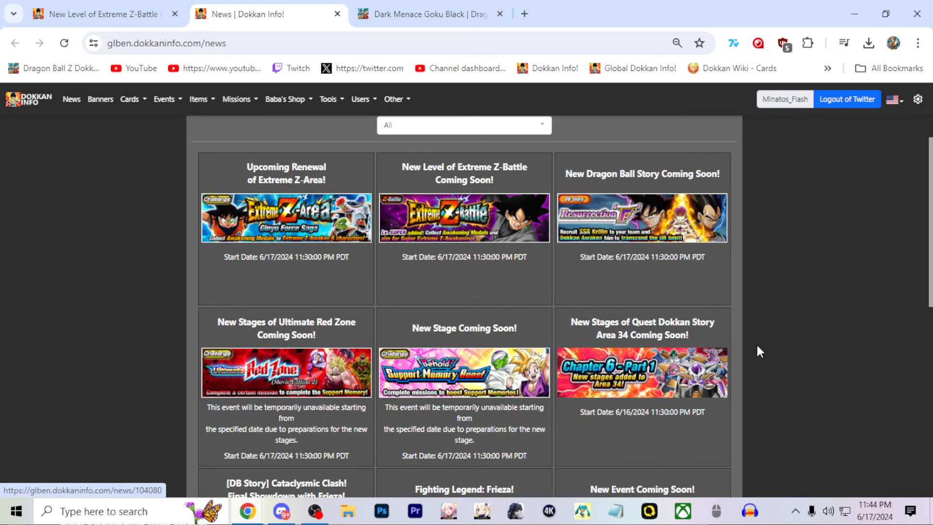
{"action": "mouse_move", "coordinate": [806, 322]}
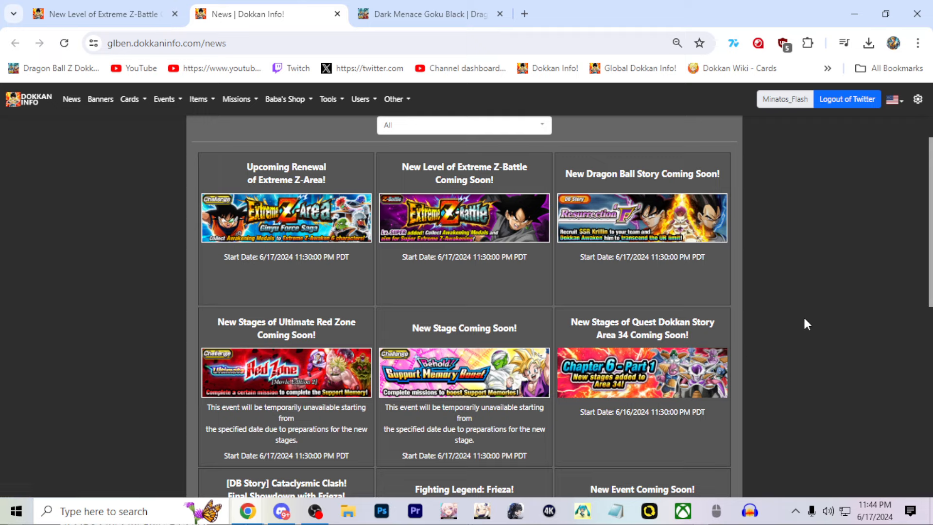
{"action": "mouse_move", "coordinate": [755, 281]}
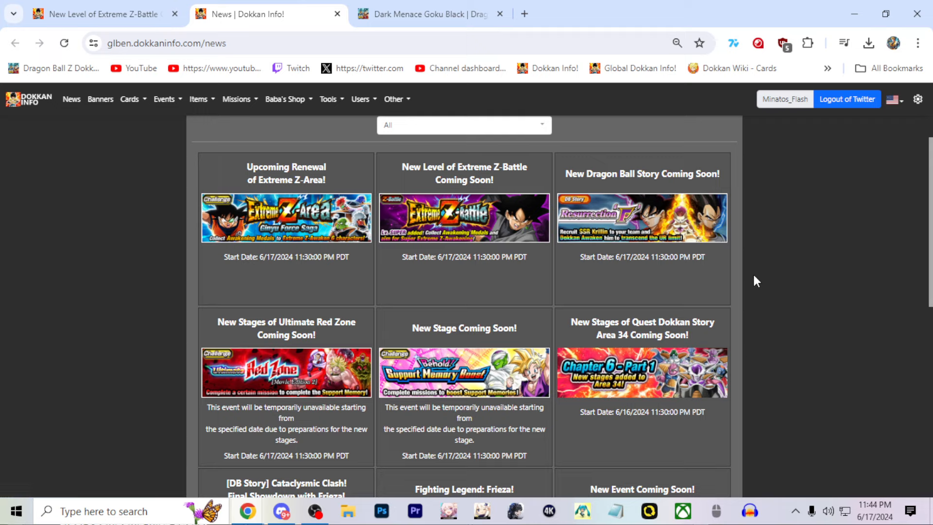
{"action": "left_click", "coordinate": [873, 510]}
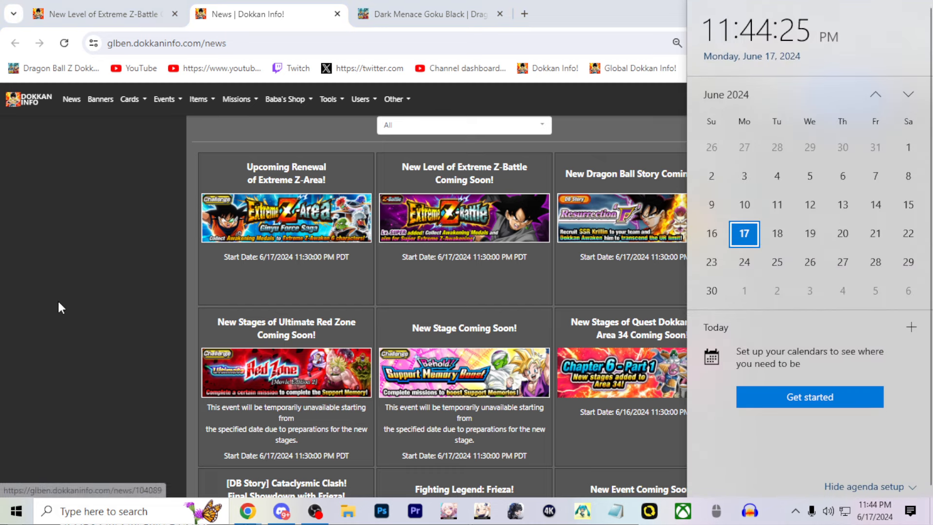
Scroll Dark Menace Goku Black's wiki page to its Extreme Z-Awakening stats
{"action": "left_click", "coordinate": [425, 14]}
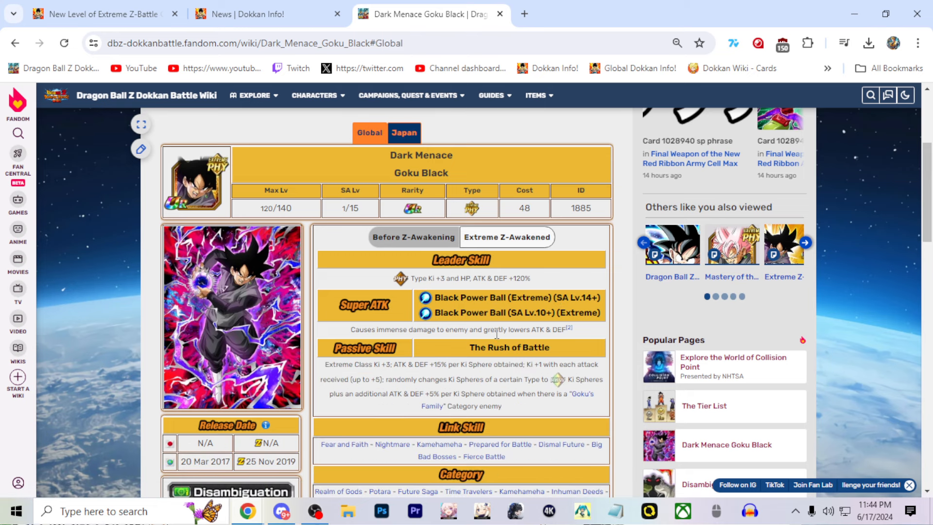
{"action": "scroll", "scroll_direction": "down", "scroll_amount": 3}
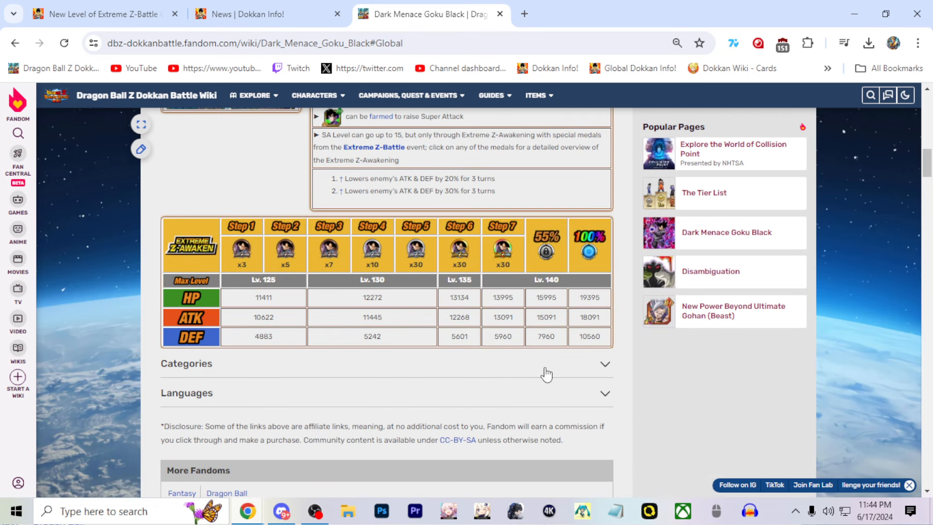
{"action": "mouse_move", "coordinate": [580, 328]}
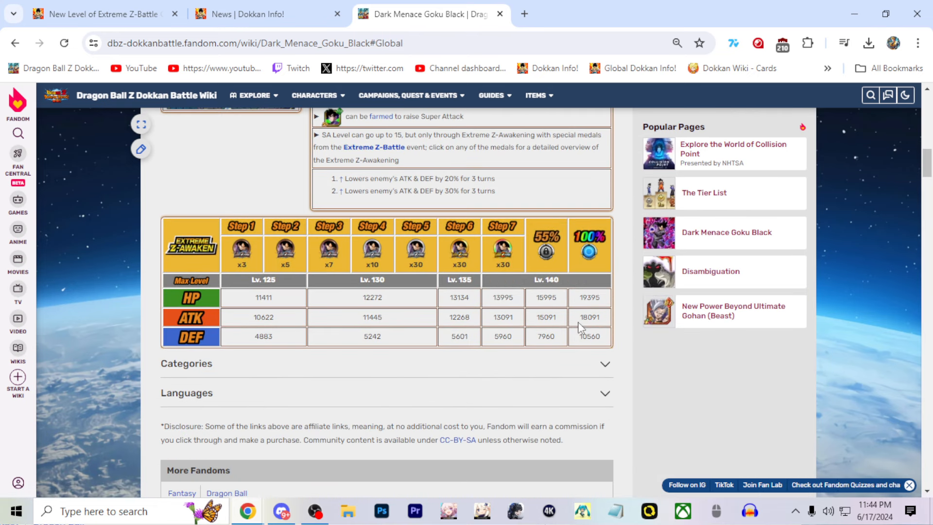
{"action": "mouse_move", "coordinate": [580, 304]}
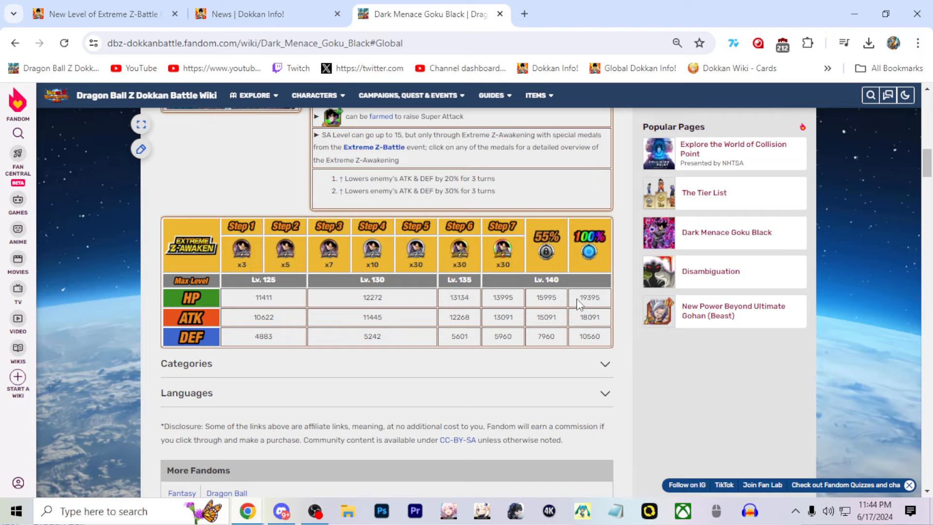
{"action": "double_click", "coordinate": [589, 317]}
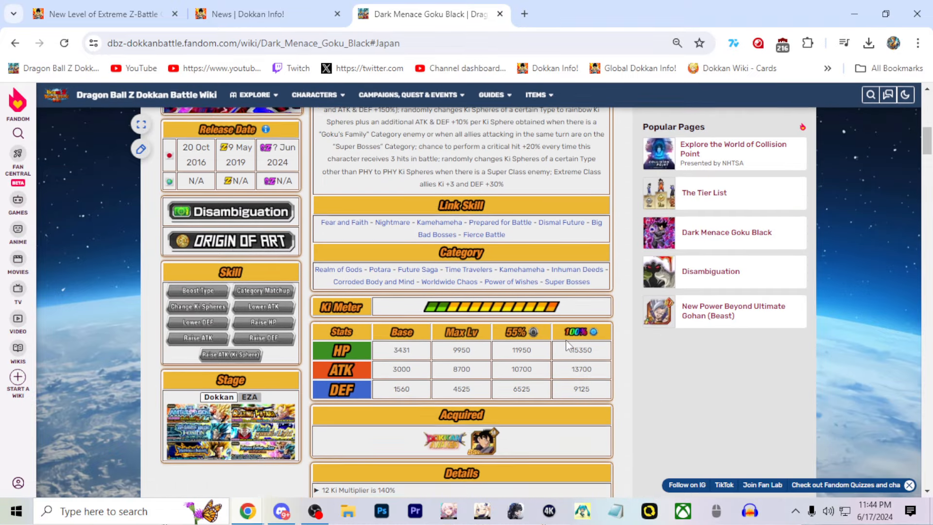
{"action": "scroll", "scroll_direction": "down", "scroll_amount": 3}
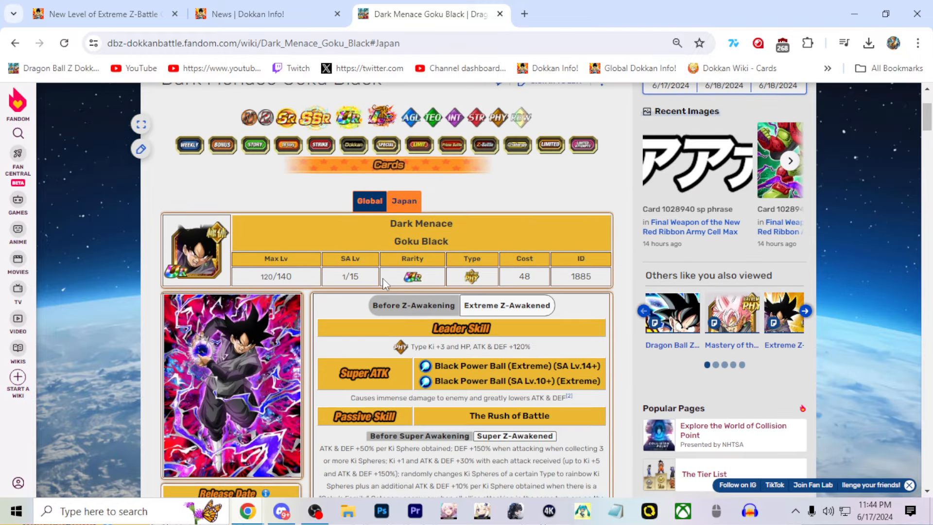
Compare the Global and Japan versions of the card, leaving the Japan skills shown
{"action": "left_click", "coordinate": [369, 200]}
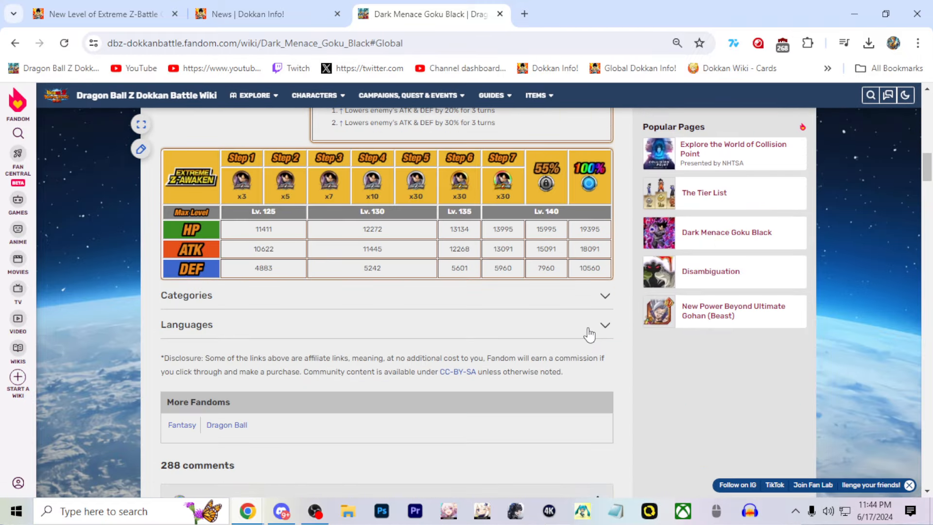
{"action": "double_click", "coordinate": [589, 316]}
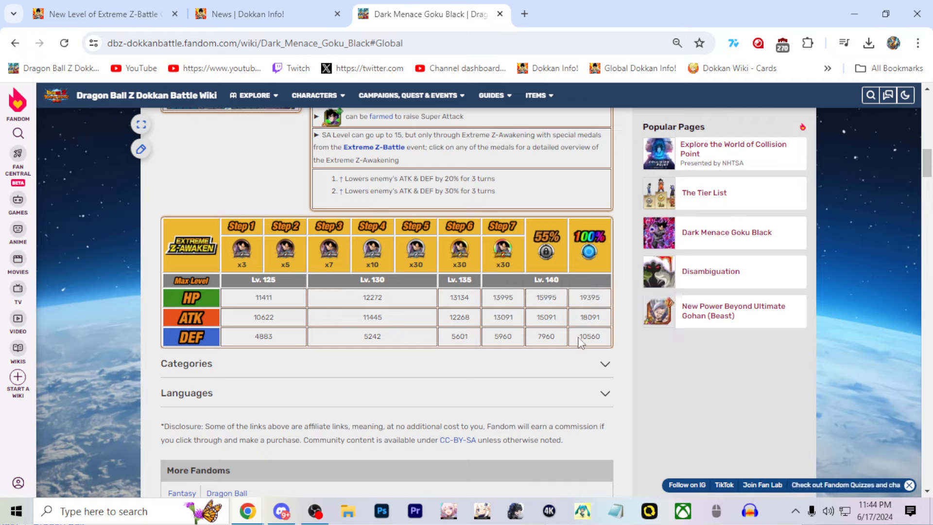
{"action": "mouse_move", "coordinate": [644, 364]}
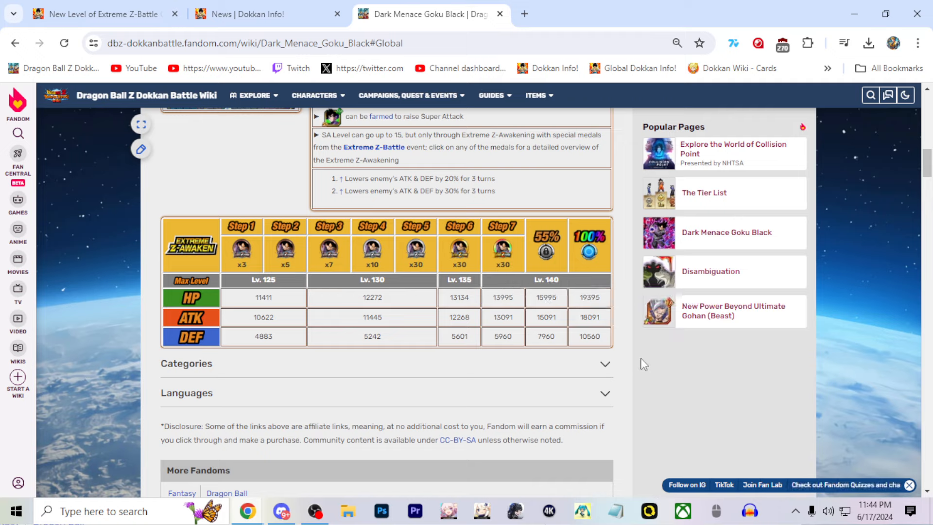
{"action": "scroll", "scroll_direction": "up", "scroll_amount": 3}
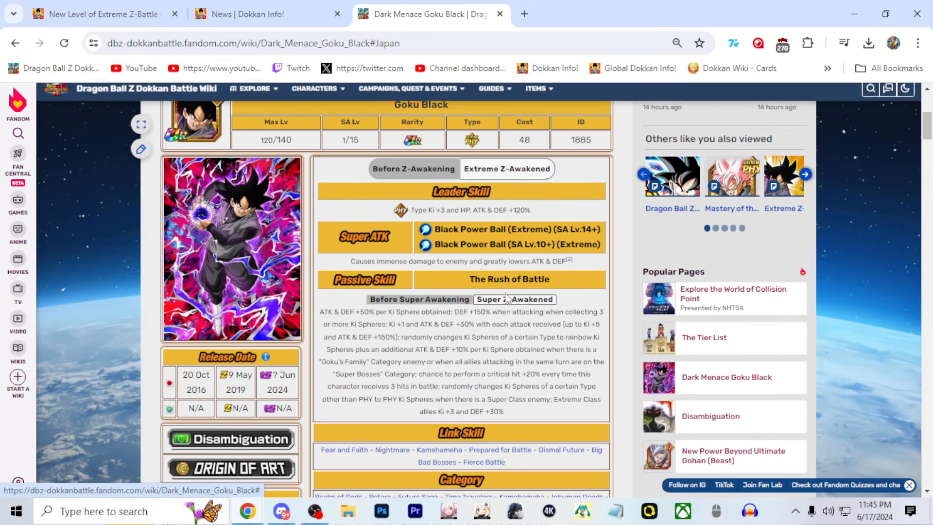
{"action": "scroll", "scroll_direction": "down", "scroll_amount": 3}
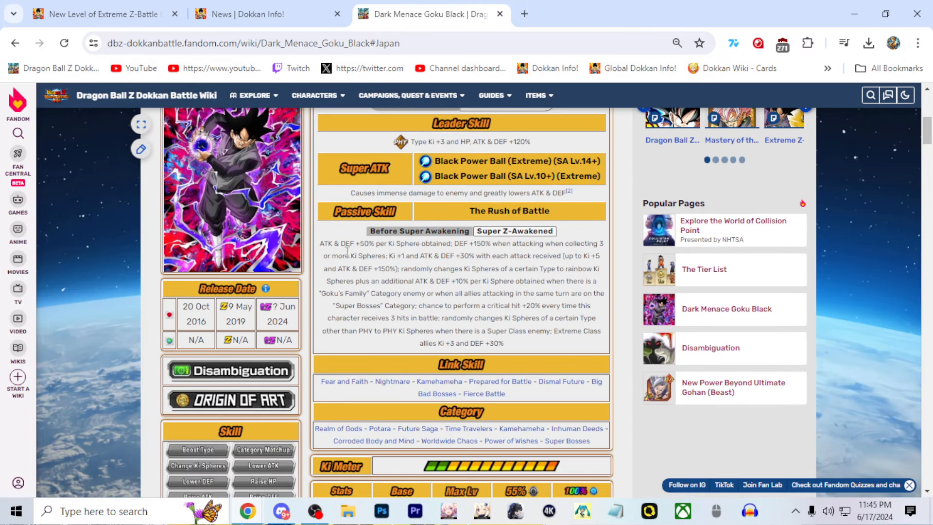
{"action": "left_click_drag", "start_coordinate": [320, 242], "coordinate": [446, 243]}
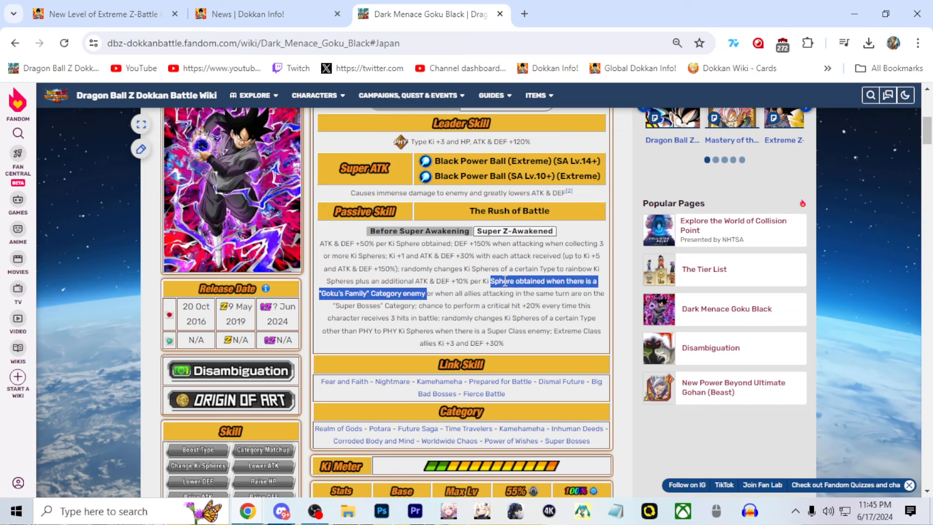
{"action": "left_click", "coordinate": [412, 253]}
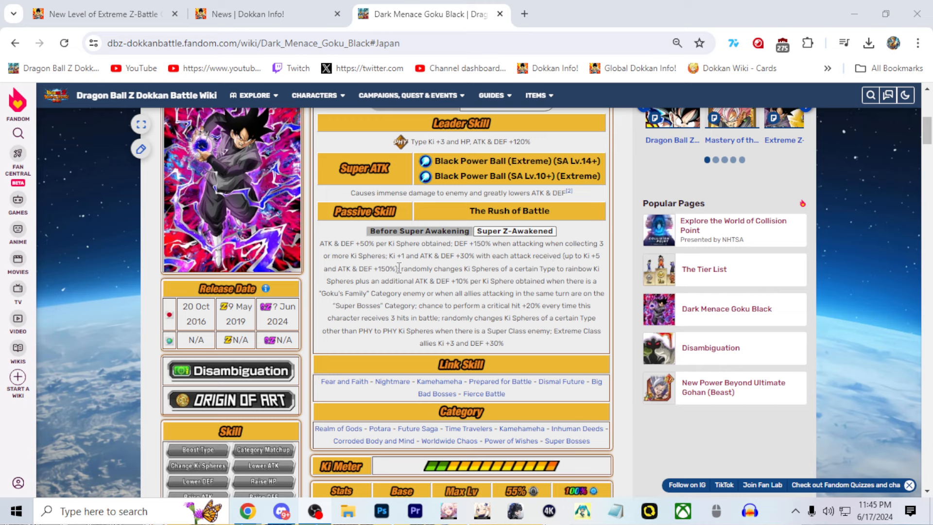
{"action": "mouse_move", "coordinate": [473, 328]}
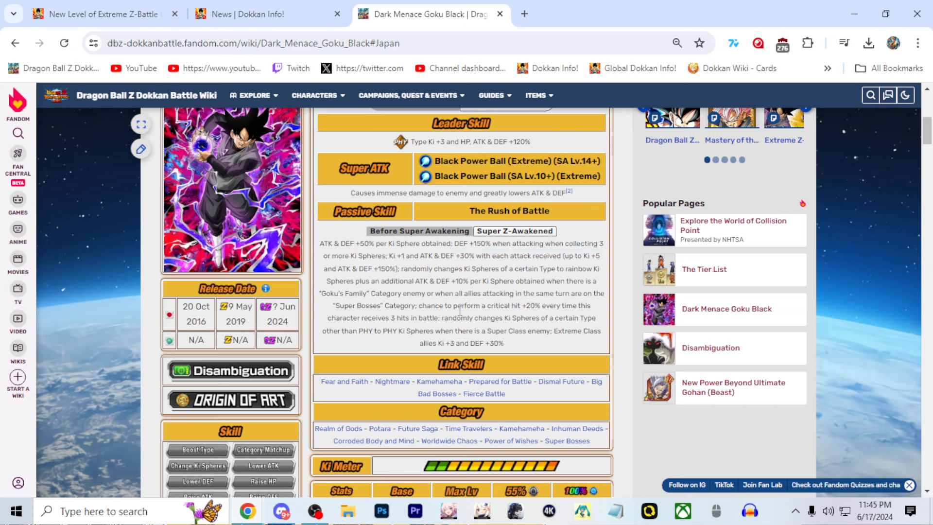
{"action": "mouse_move", "coordinate": [460, 314]}
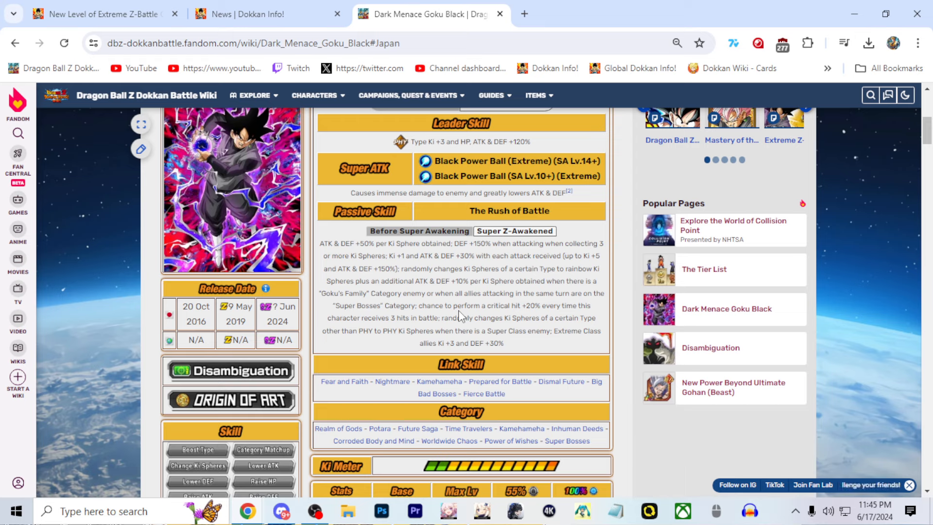
{"action": "mouse_move", "coordinate": [529, 351]}
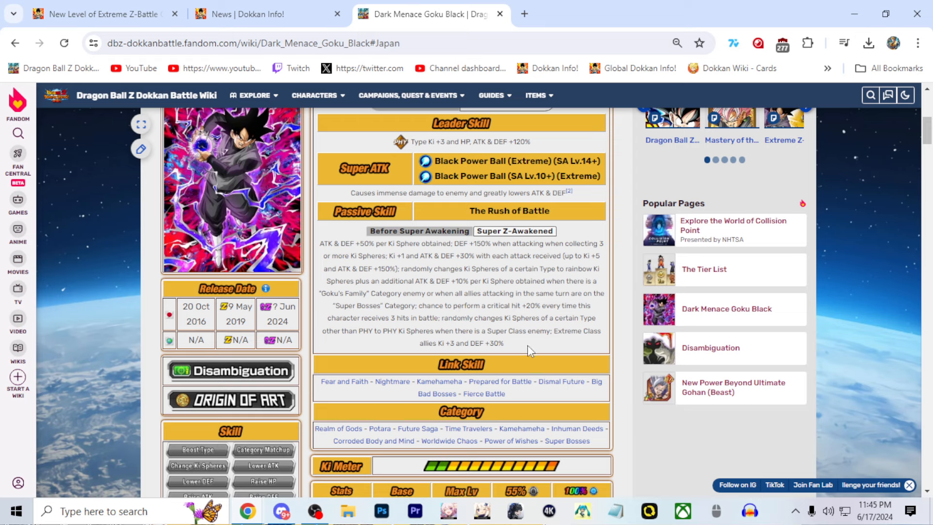
{"action": "mouse_move", "coordinate": [566, 349]}
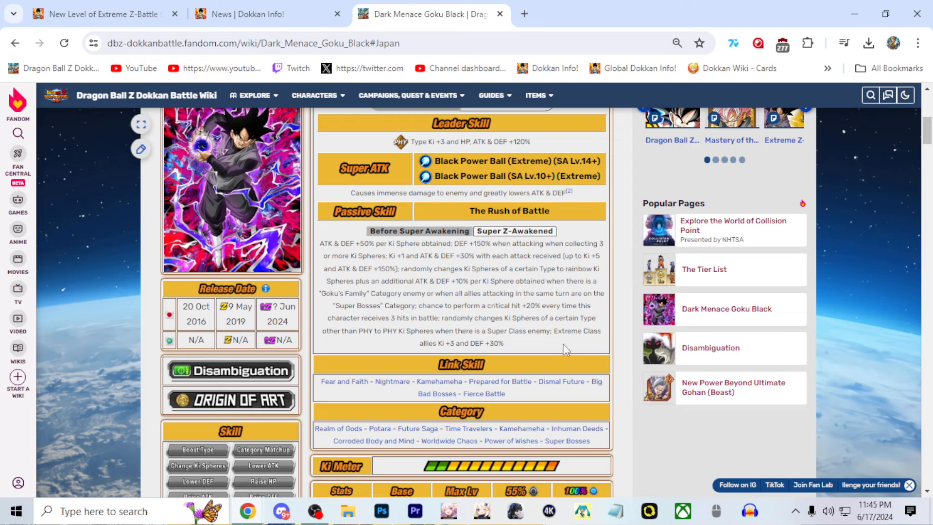
{"action": "mouse_move", "coordinate": [555, 333]}
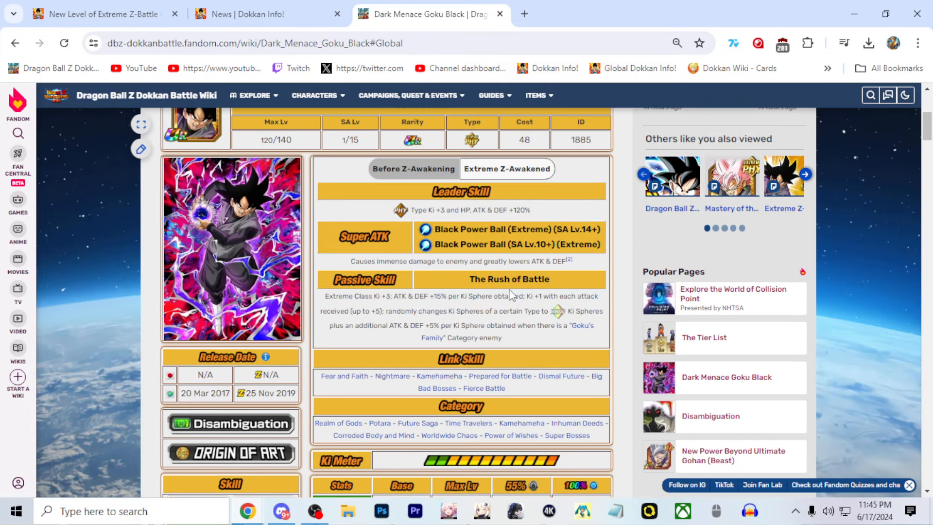
{"action": "left_click", "coordinate": [403, 133]}
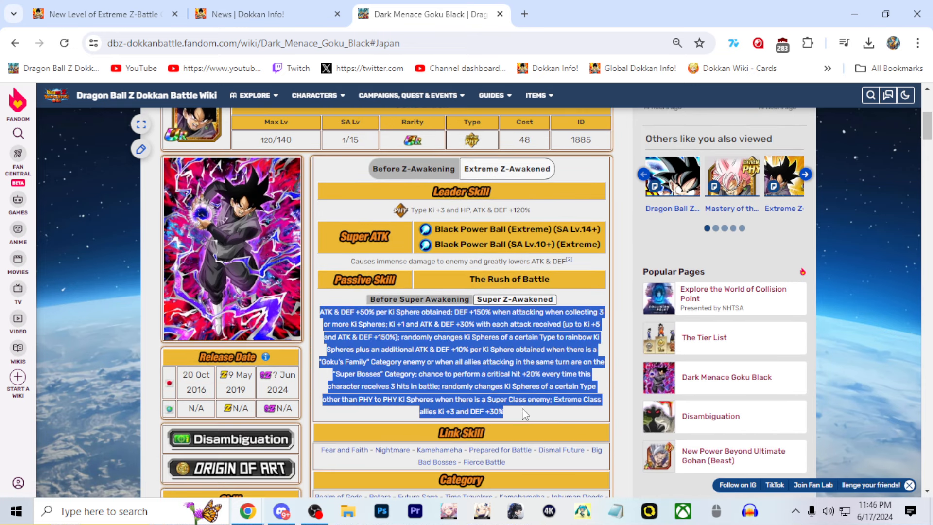
{"action": "scroll", "scroll_direction": "down", "scroll_amount": 3}
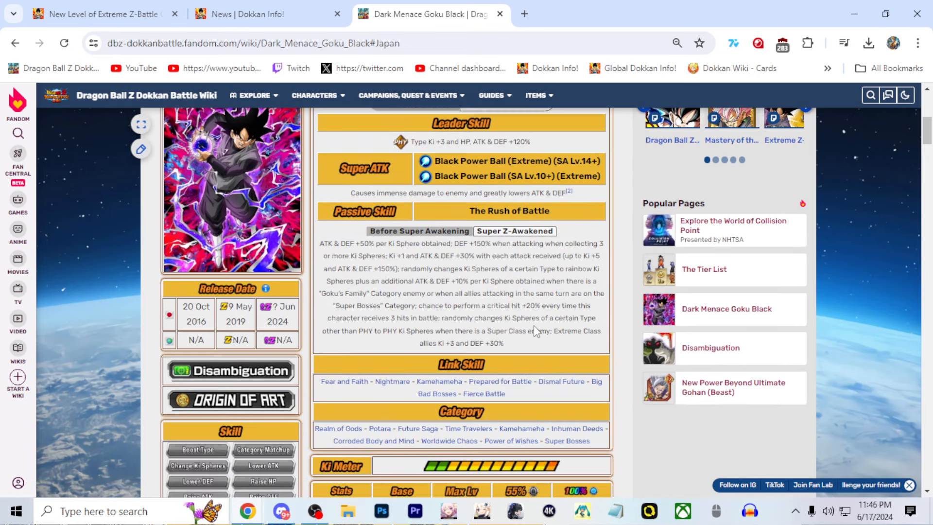
{"action": "mouse_move", "coordinate": [540, 345]}
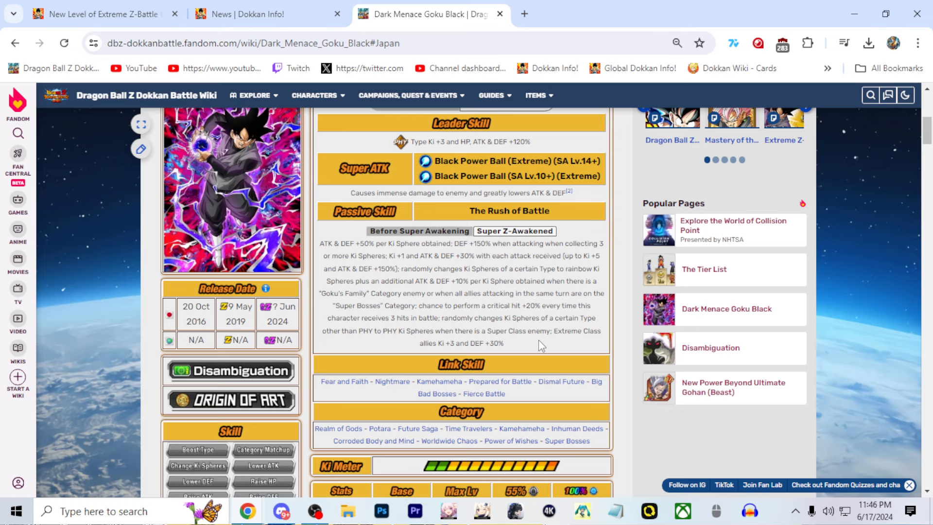
{"action": "mouse_move", "coordinate": [467, 303]}
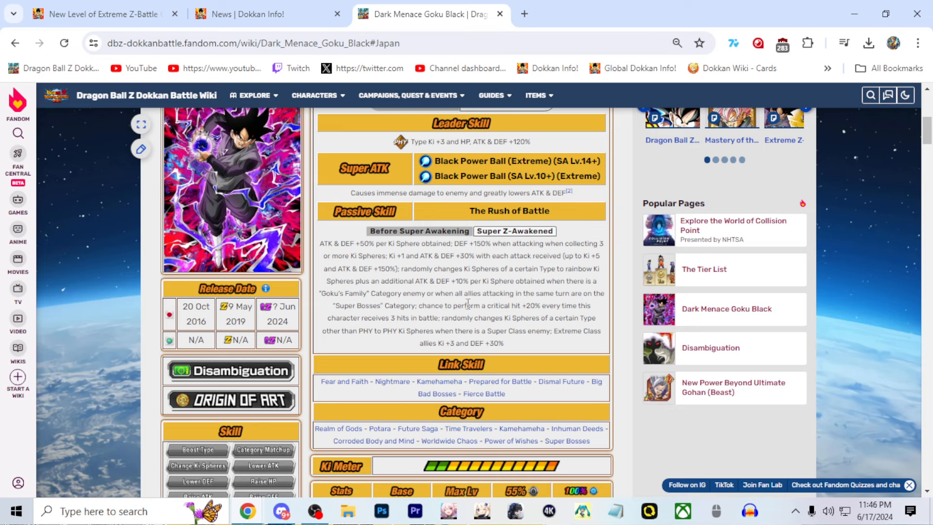
{"action": "scroll", "scroll_direction": "down", "scroll_amount": 3}
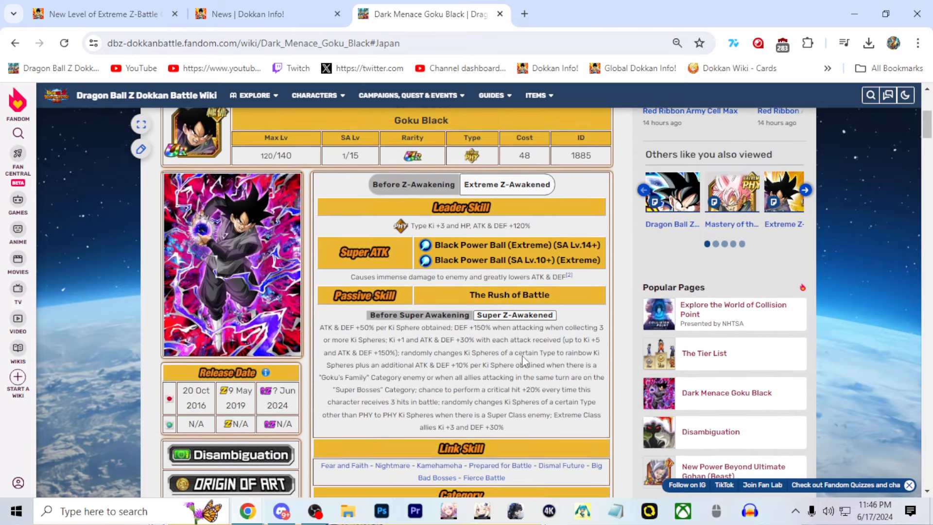
{"action": "scroll", "scroll_direction": "down", "scroll_amount": 3}
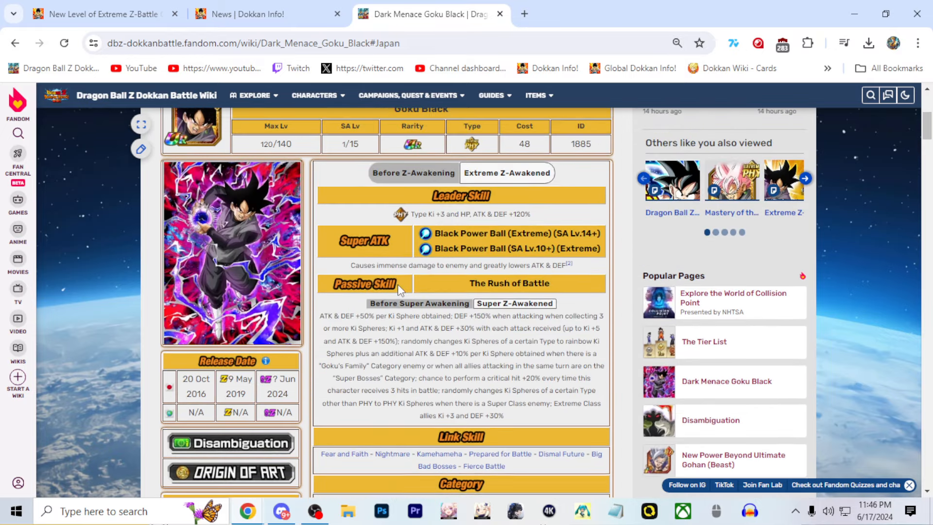
{"action": "scroll", "scroll_direction": "down", "scroll_amount": 3}
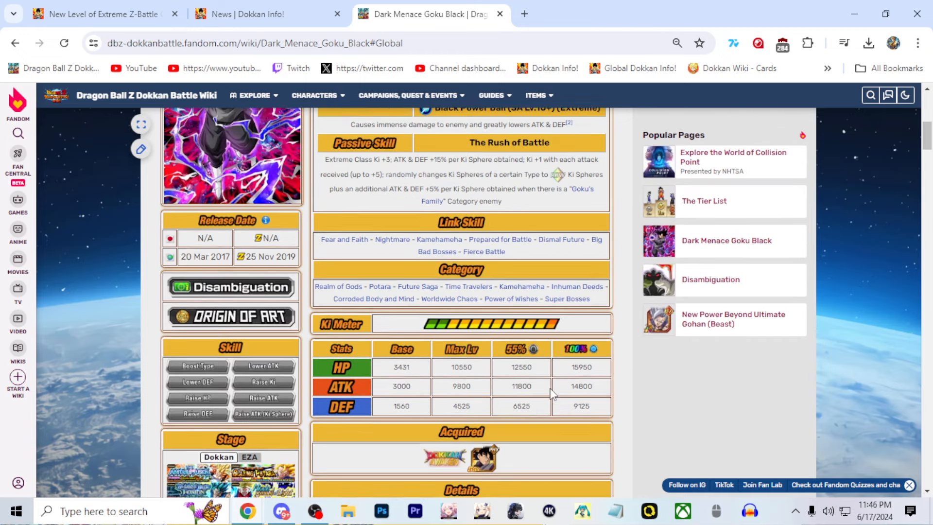
{"action": "left_click", "coordinate": [402, 110]}
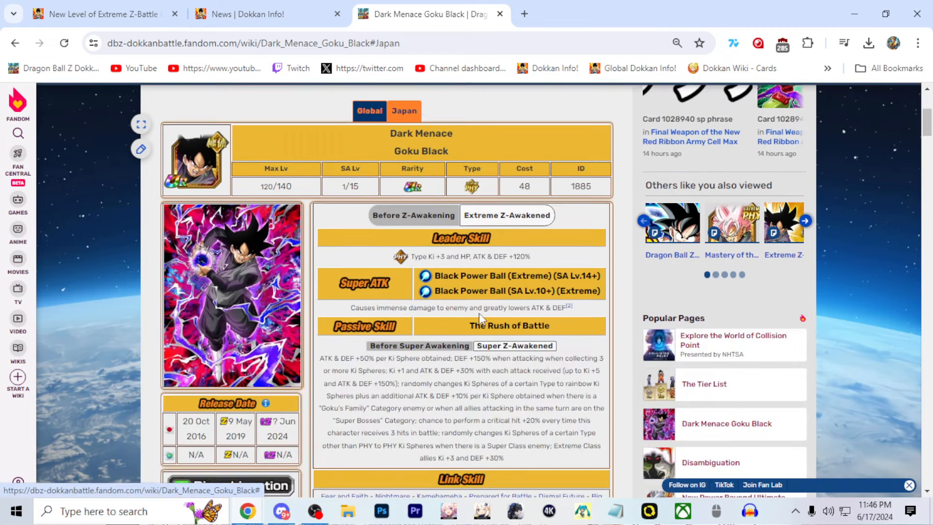
{"action": "scroll", "scroll_direction": "down", "scroll_amount": 3}
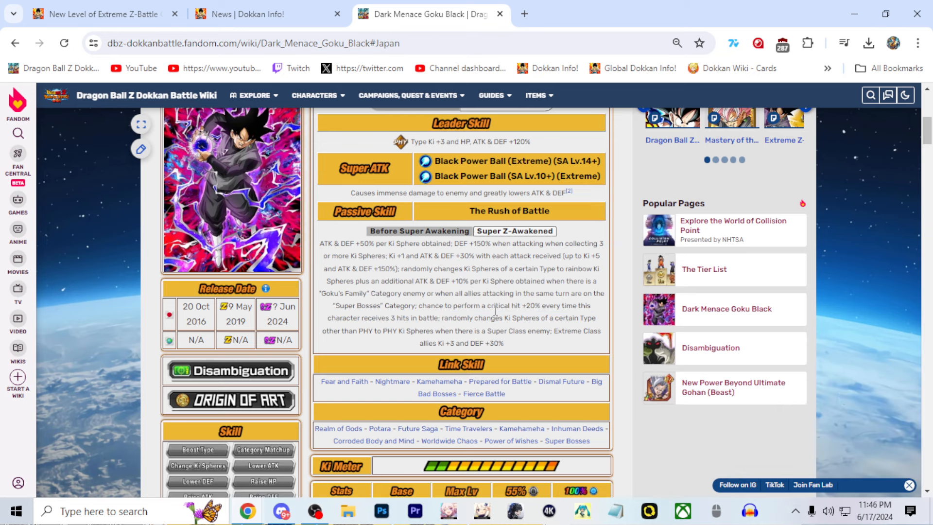
Read Goku Black's passive, highlighting the greatly lowers ATK wording, and continue down his skills
{"action": "scroll", "scroll_direction": "down", "scroll_amount": 3}
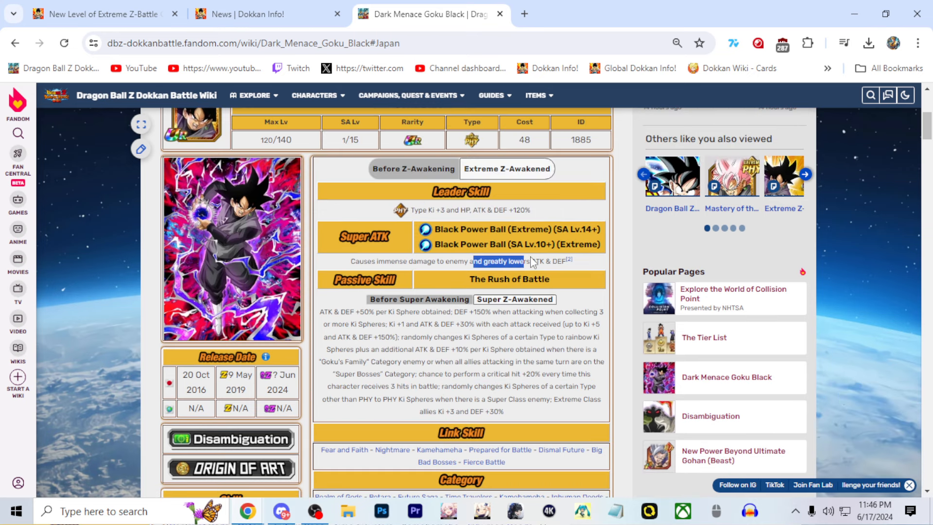
{"action": "left_click_drag", "start_coordinate": [529, 260], "coordinate": [538, 260]}
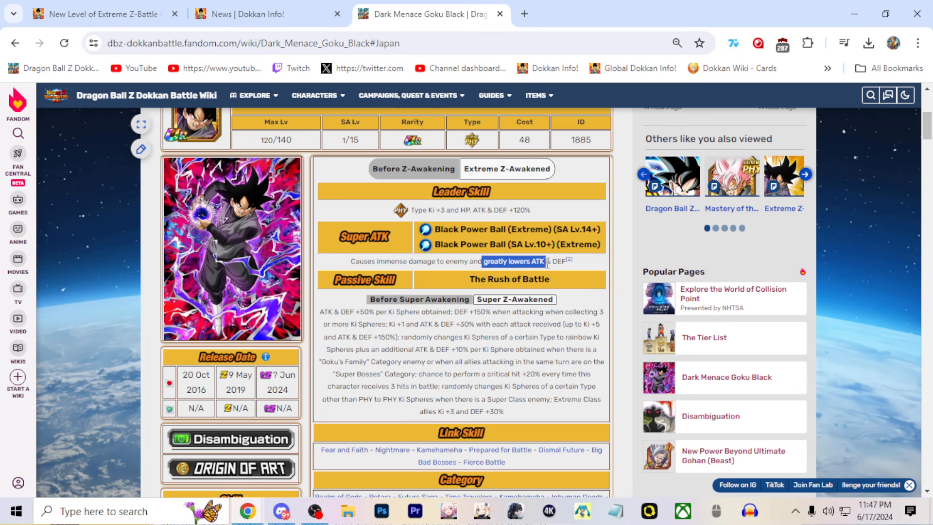
{"action": "scroll", "scroll_direction": "down", "scroll_amount": 3}
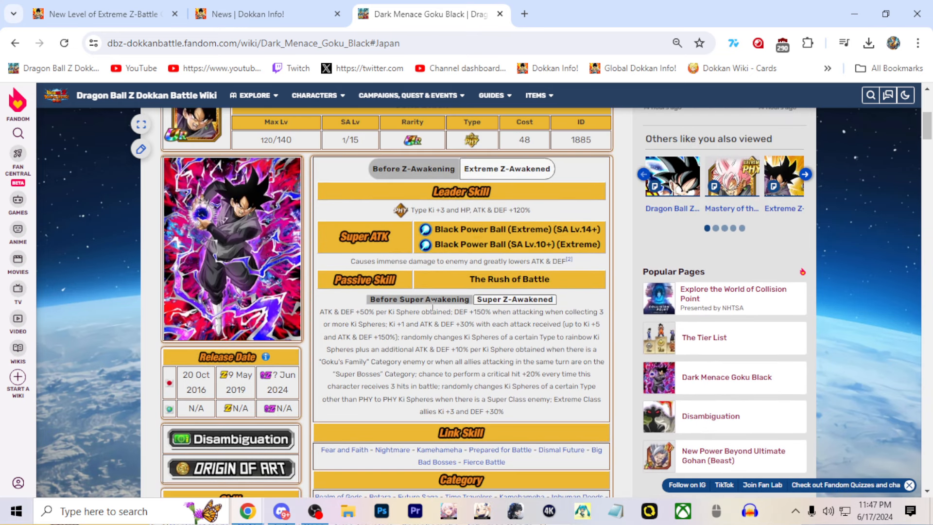
{"action": "scroll", "scroll_direction": "down", "scroll_amount": 3}
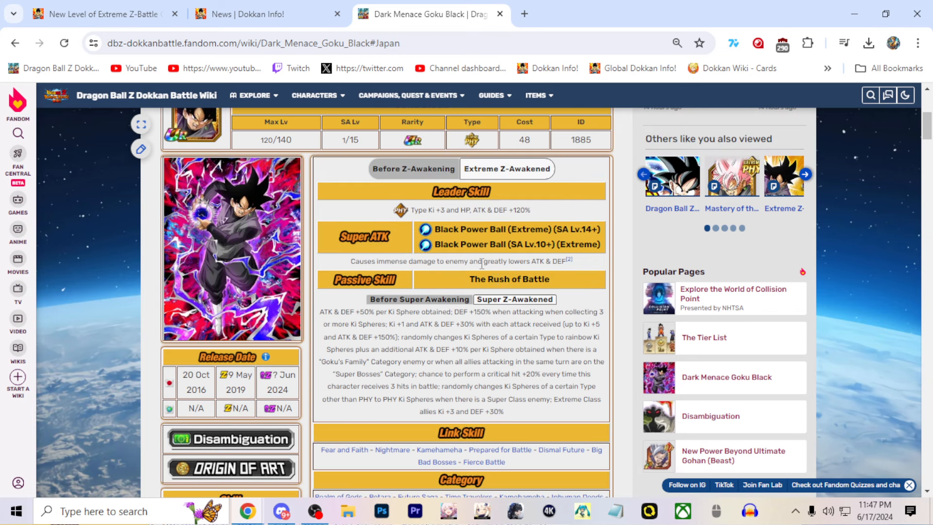
{"action": "scroll", "scroll_direction": "down", "scroll_amount": 3}
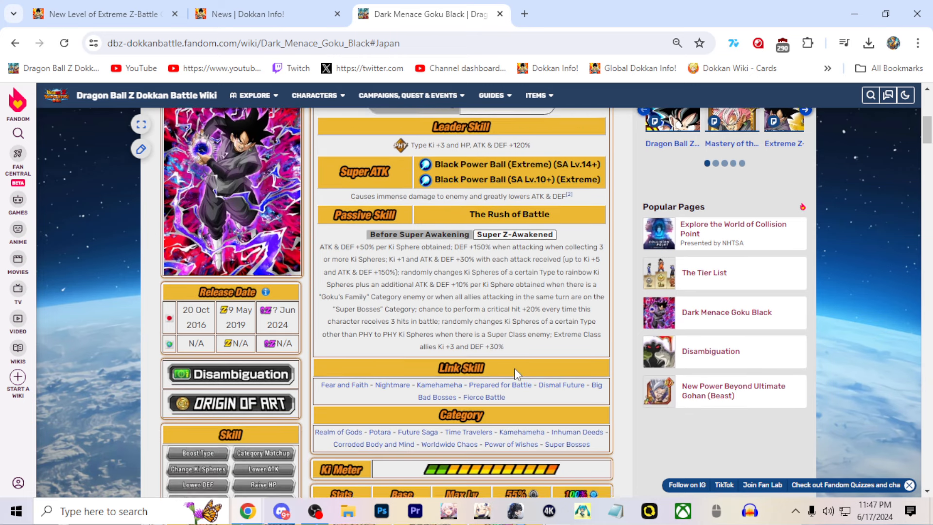
Scroll to the link skills and open the Fierce Battle link skill page in a new tab
{"action": "scroll", "scroll_direction": "down", "scroll_amount": 3}
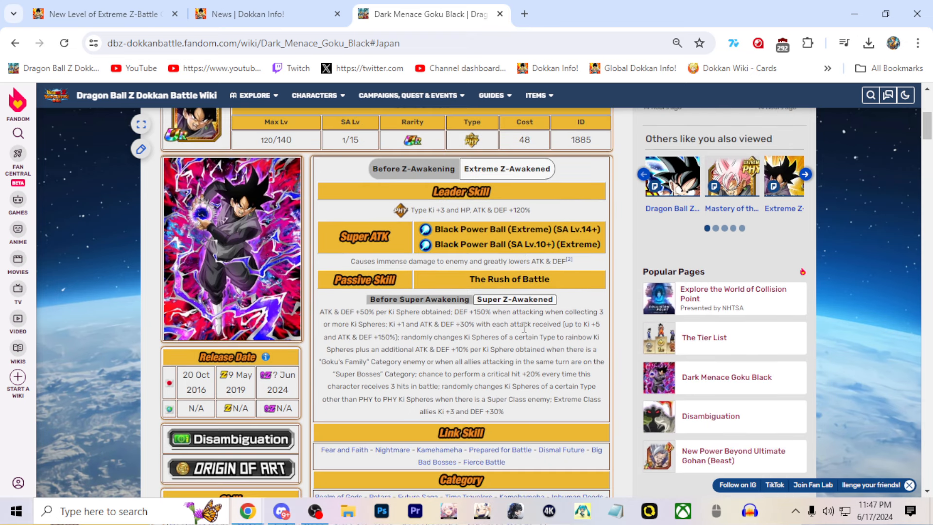
{"action": "scroll", "scroll_direction": "down", "scroll_amount": 3}
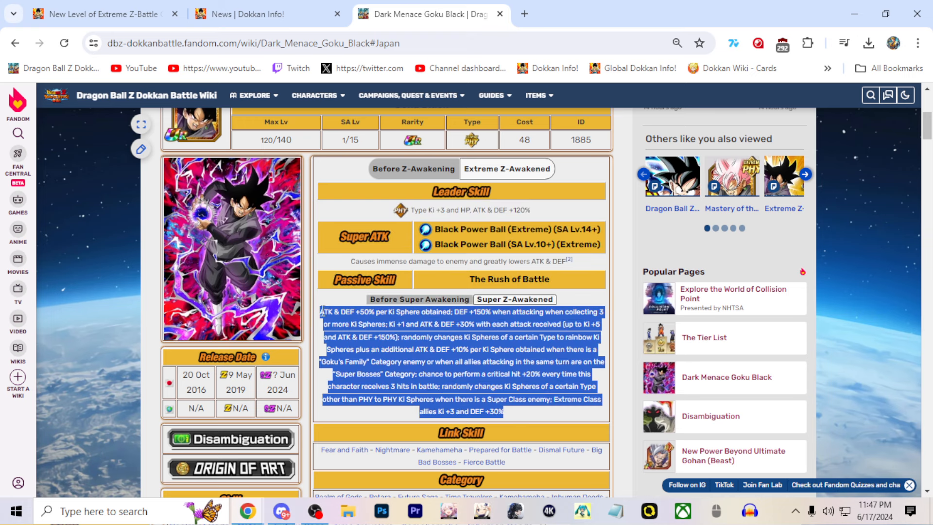
{"action": "scroll", "scroll_direction": "down", "scroll_amount": 3}
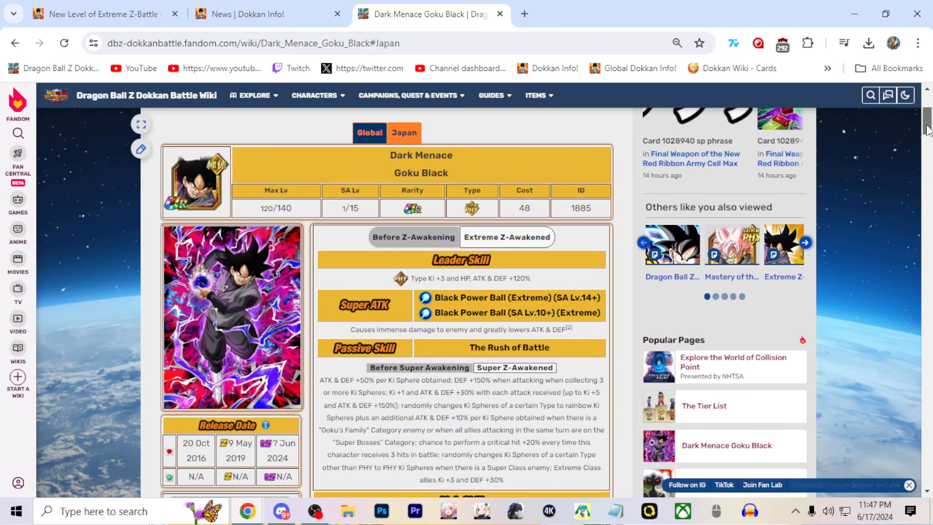
{"action": "scroll", "scroll_direction": "down", "scroll_amount": 3}
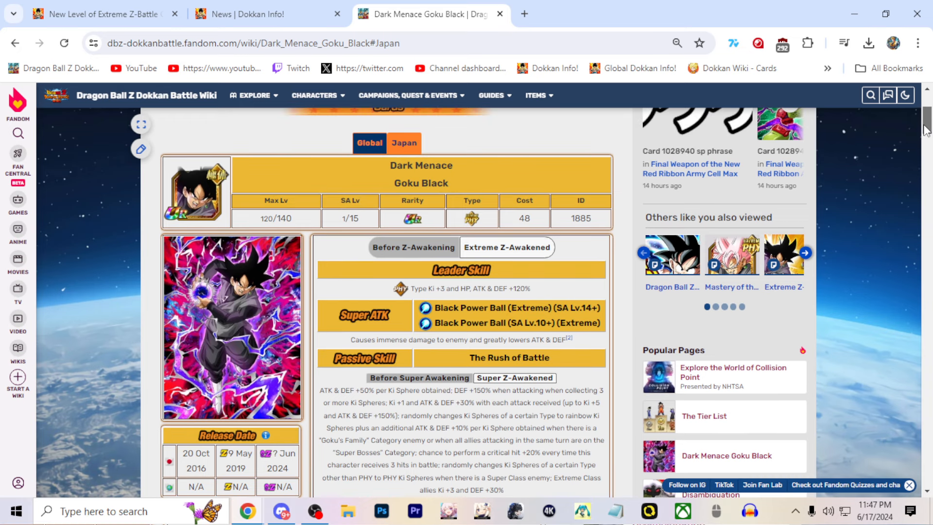
{"action": "scroll", "scroll_direction": "down", "scroll_amount": 3}
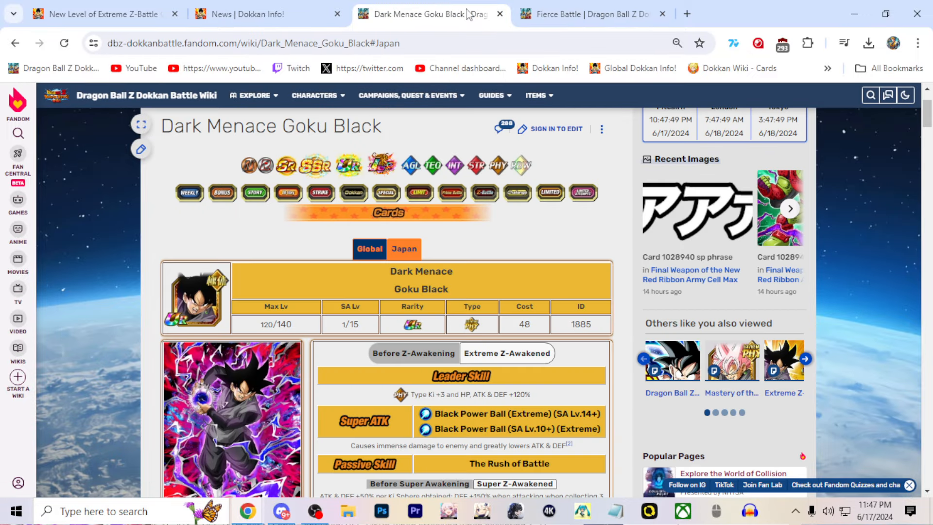
Browse the upper card grids of the Fierce Battle link skill roster
{"action": "left_click", "coordinate": [586, 14]}
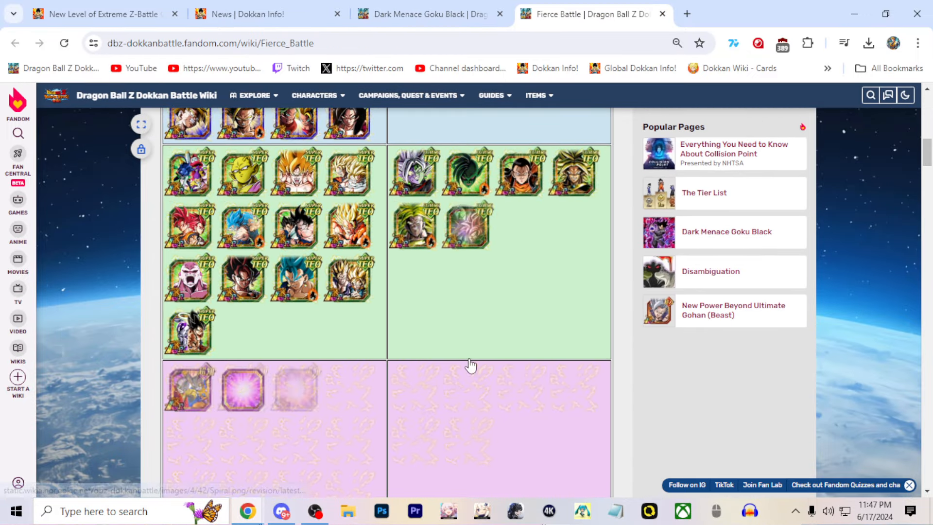
{"action": "scroll", "scroll_direction": "down", "scroll_amount": 3}
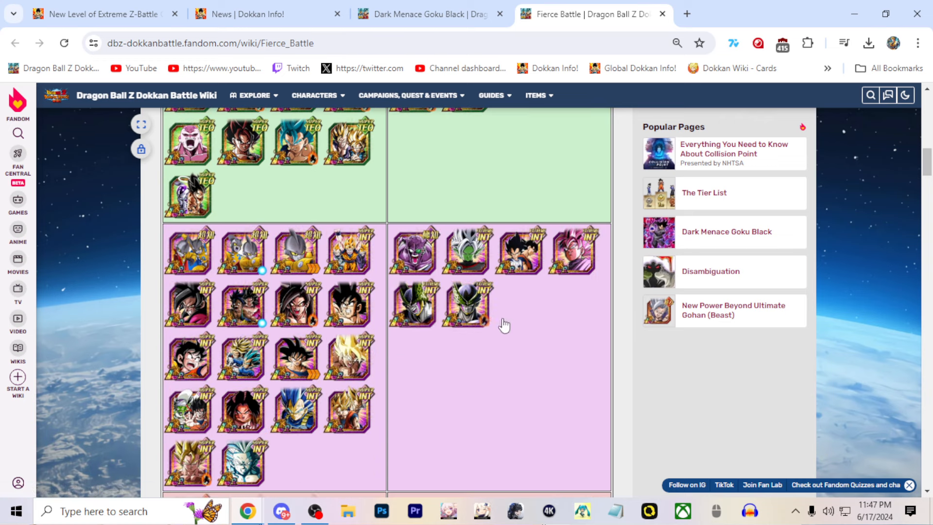
{"action": "scroll", "scroll_direction": "down", "scroll_amount": 3}
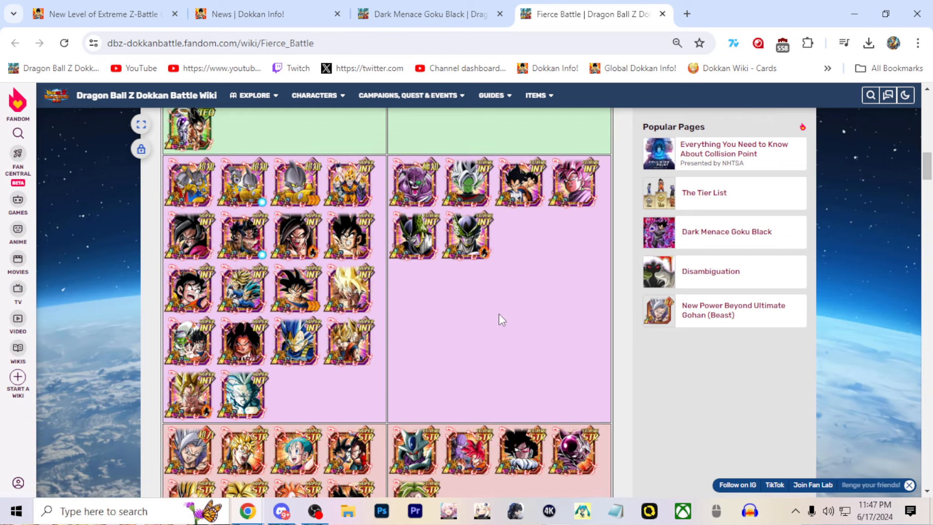
{"action": "scroll", "scroll_direction": "down", "scroll_amount": 3}
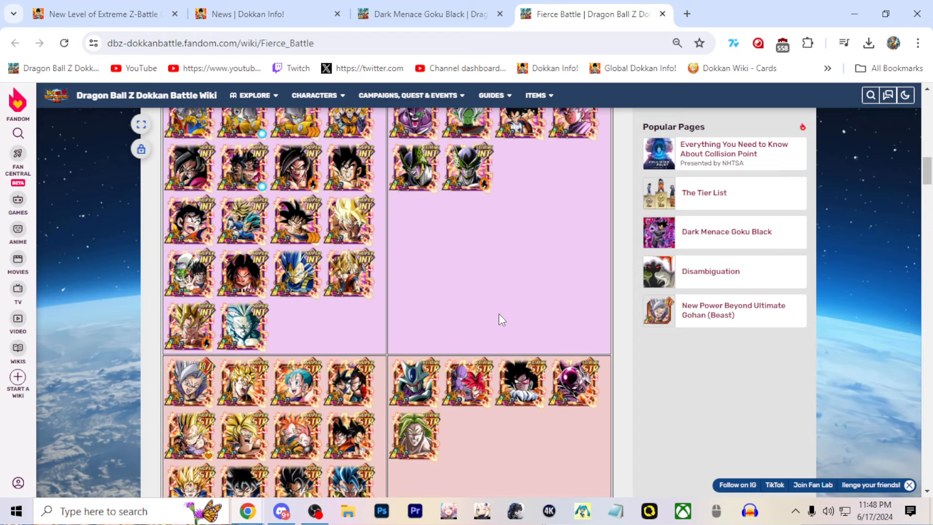
{"action": "scroll", "scroll_direction": "down", "scroll_amount": 3}
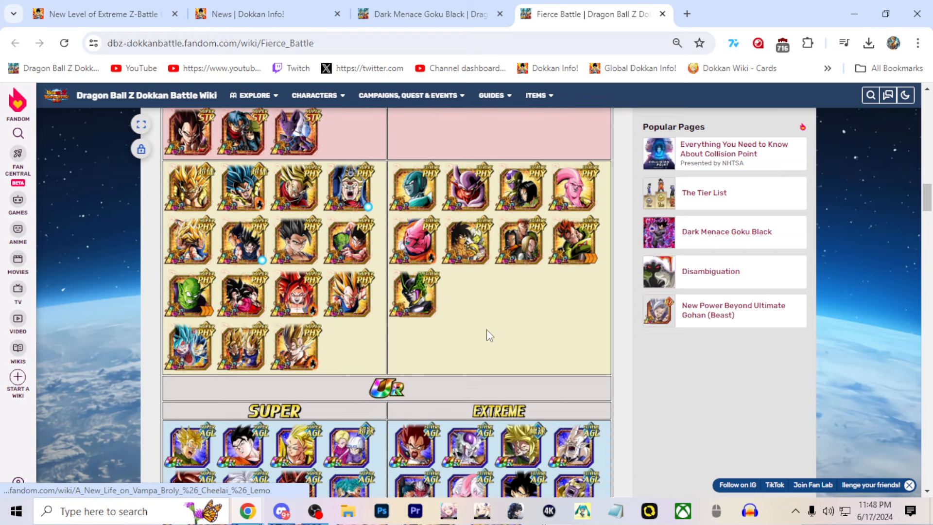
{"action": "scroll", "scroll_direction": "down", "scroll_amount": 3}
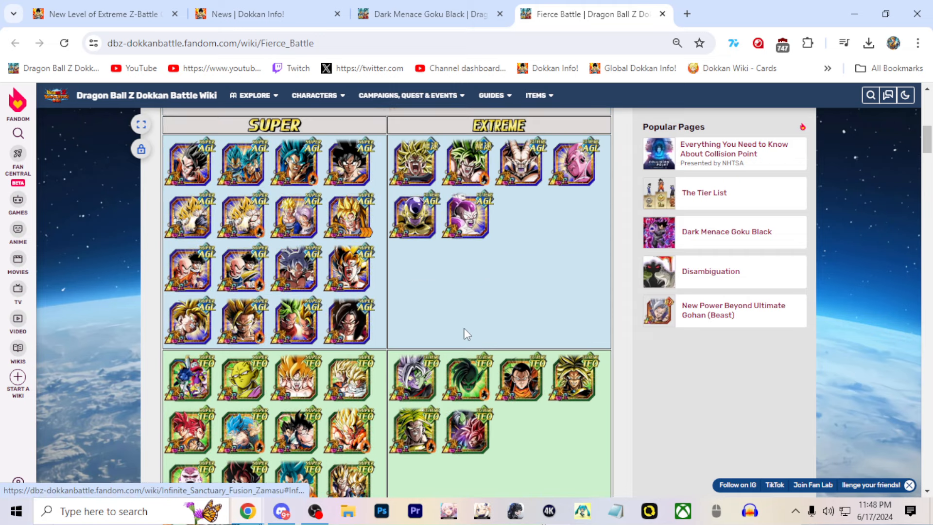
Continue down the roster and open Heartless Destruction Buu (Kid)'s page in a new tab
{"action": "scroll", "scroll_direction": "down", "scroll_amount": 3}
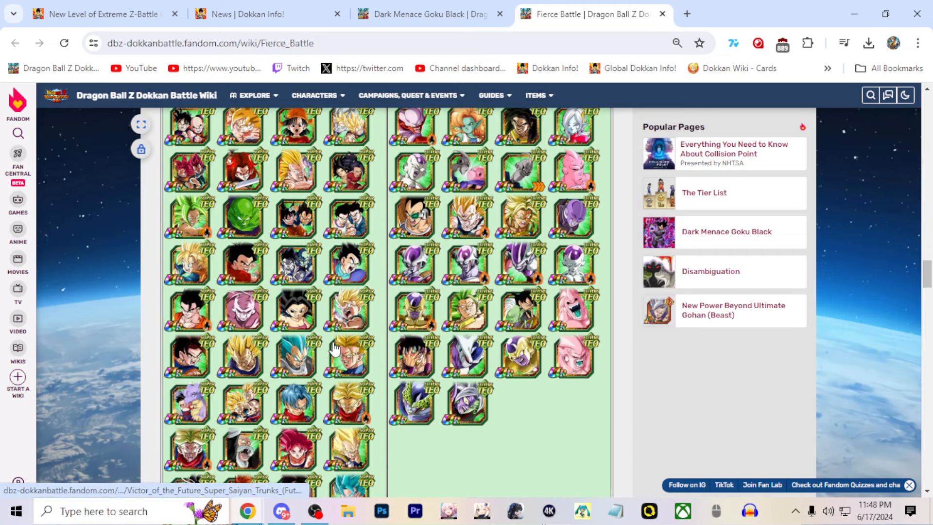
{"action": "scroll", "scroll_direction": "down", "scroll_amount": 3}
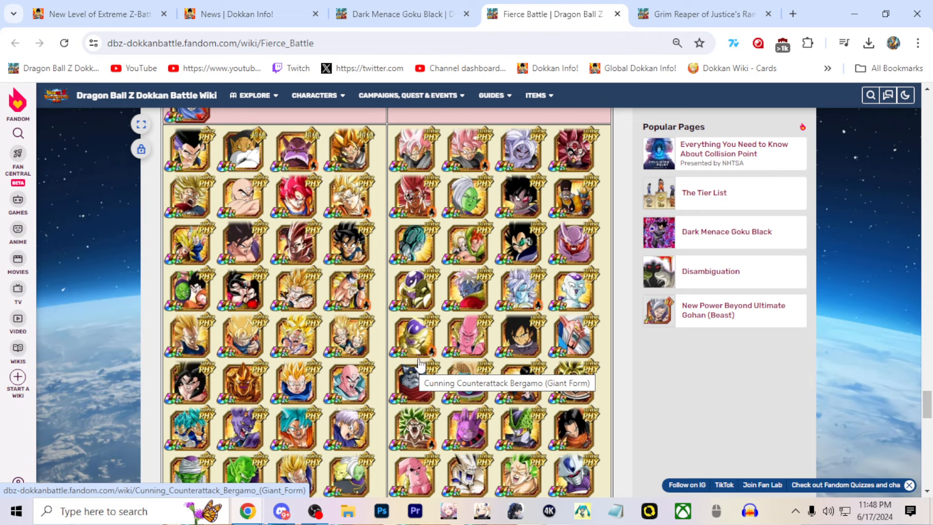
{"action": "mouse_move", "coordinate": [491, 308]}
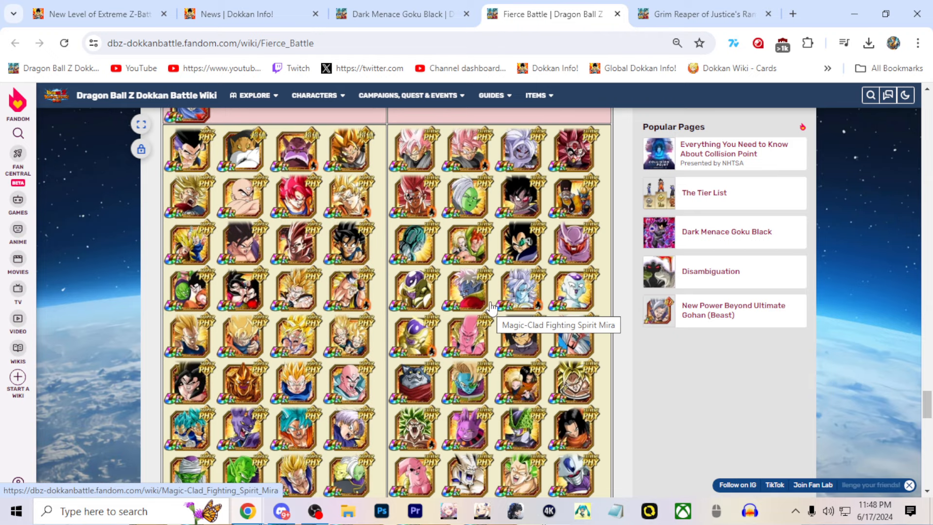
{"action": "scroll", "scroll_direction": "down", "scroll_amount": 3}
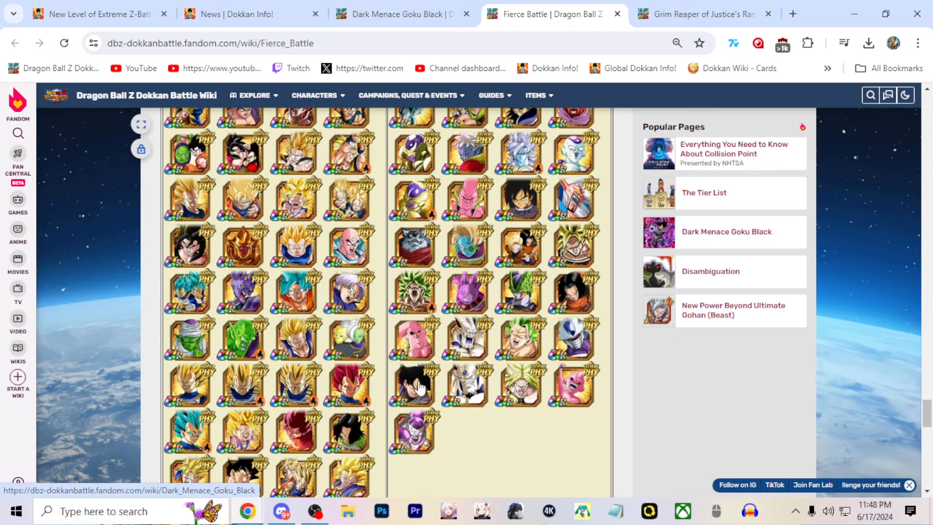
{"action": "scroll", "scroll_direction": "down", "scroll_amount": 3}
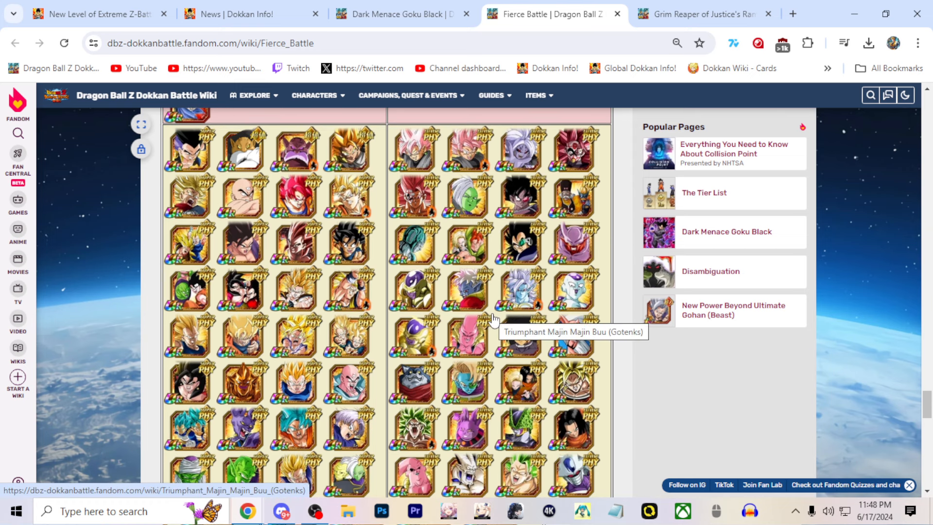
{"action": "mouse_move", "coordinate": [585, 155]}
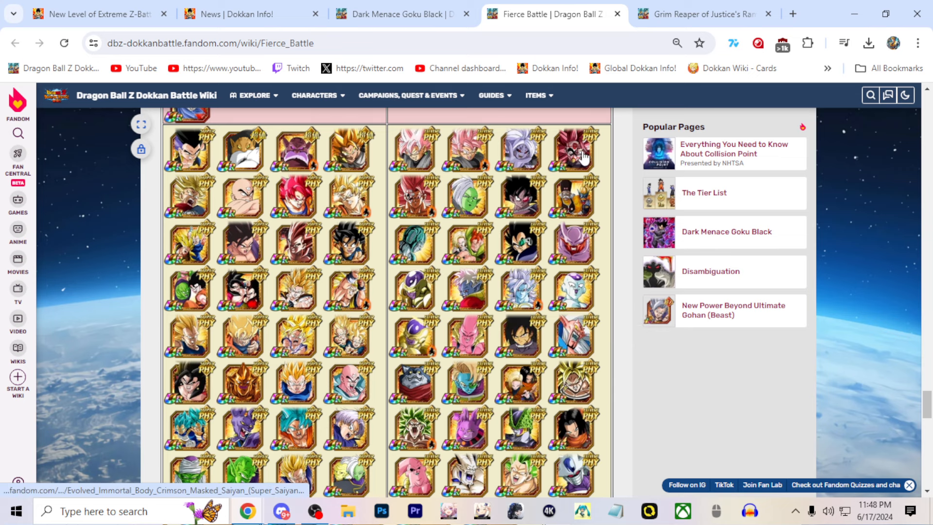
{"action": "scroll", "scroll_direction": "down", "scroll_amount": 3}
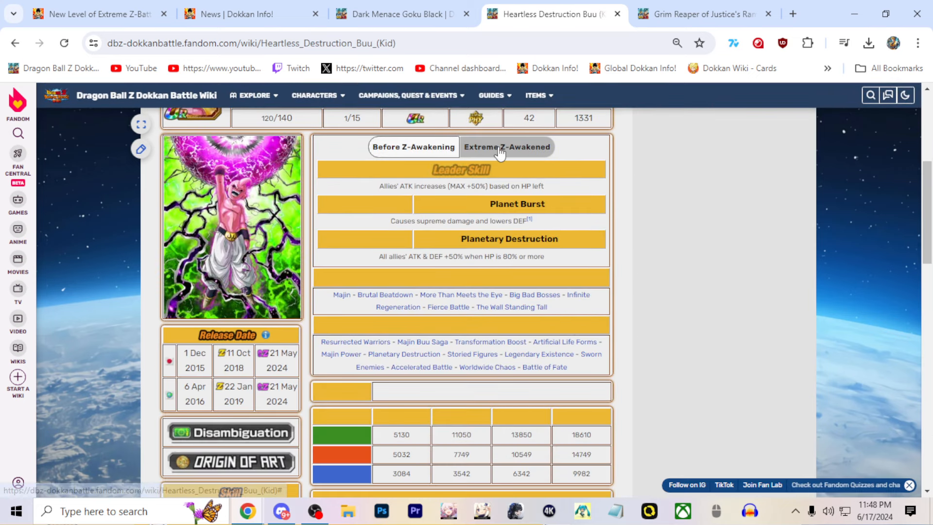
Show Buu (Kid)'s Extreme Z-Awakened skills, read Super Saiyan 3 Gotenks' passive, and return to Buu
{"action": "left_click", "coordinate": [506, 146]}
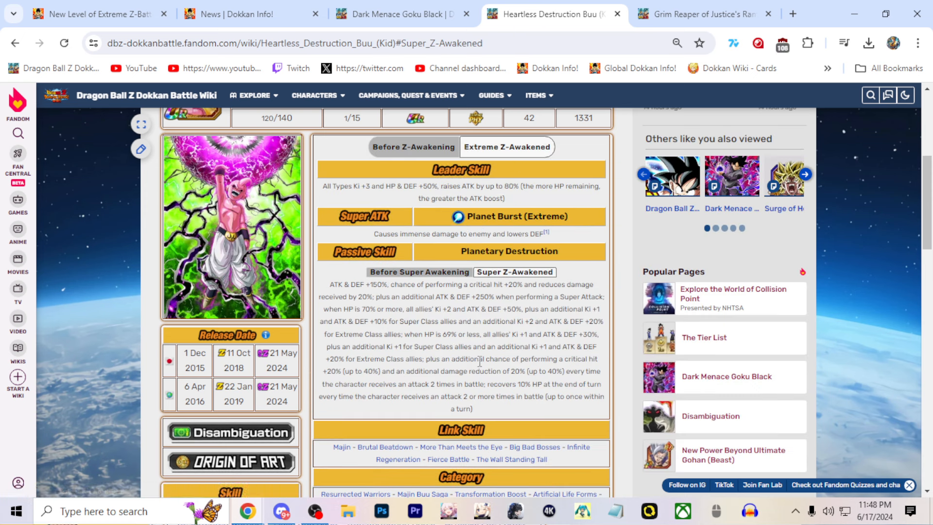
{"action": "left_click_drag", "start_coordinate": [391, 370], "coordinate": [562, 371]}
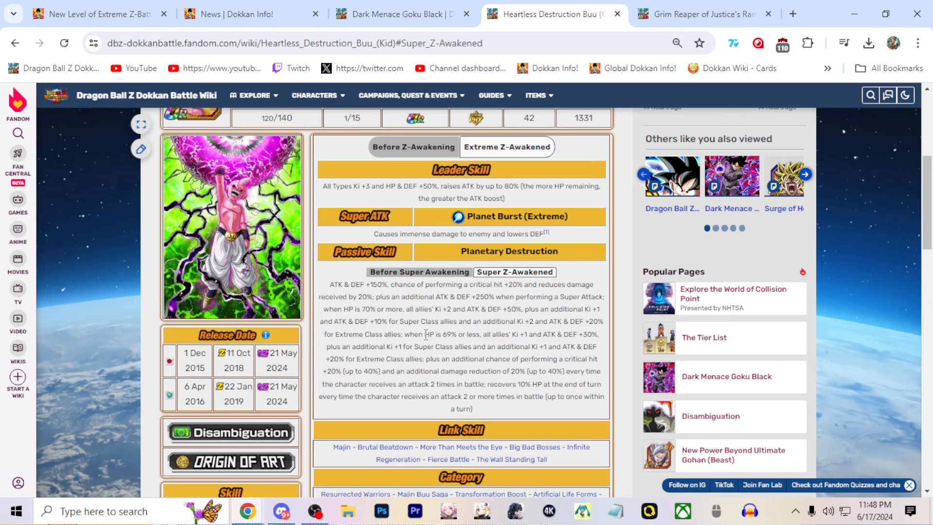
{"action": "left_click", "coordinate": [701, 13]}
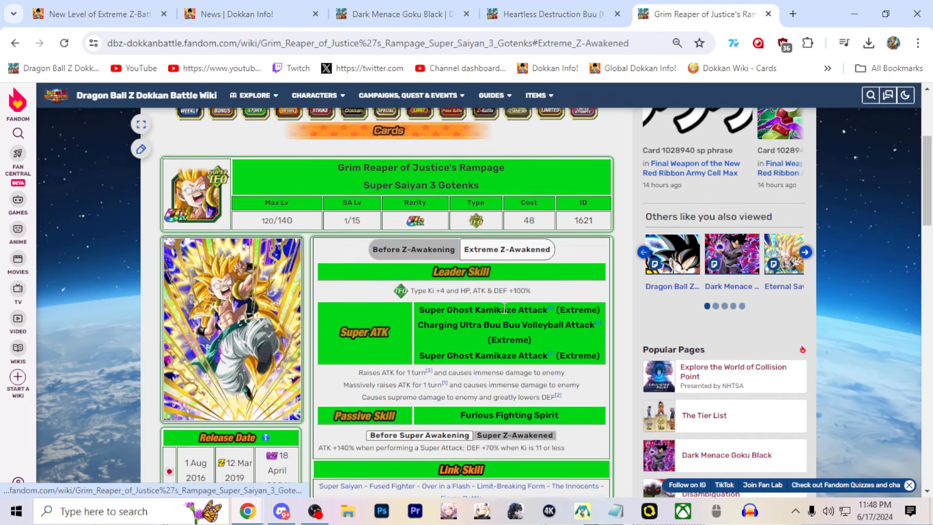
{"action": "scroll", "scroll_direction": "down", "scroll_amount": 3}
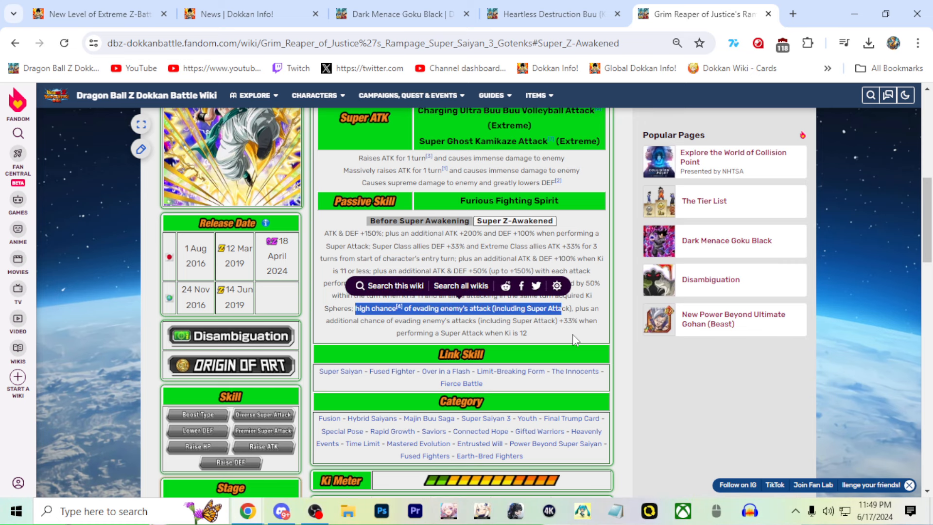
{"action": "left_click", "coordinate": [547, 13]}
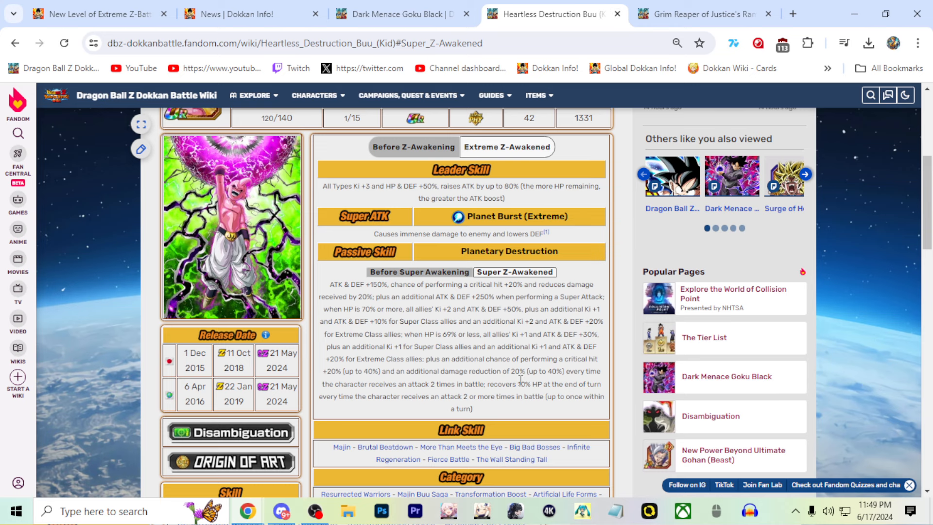
Flip between the Goku Black and Buu (Kid) pages to compare their passives
{"action": "left_click", "coordinate": [395, 13]}
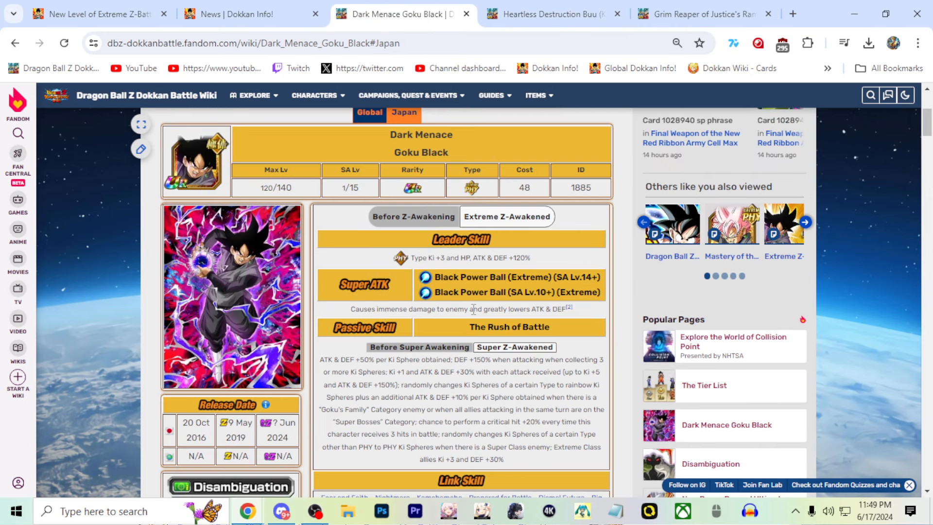
{"action": "scroll", "scroll_direction": "down", "scroll_amount": 3}
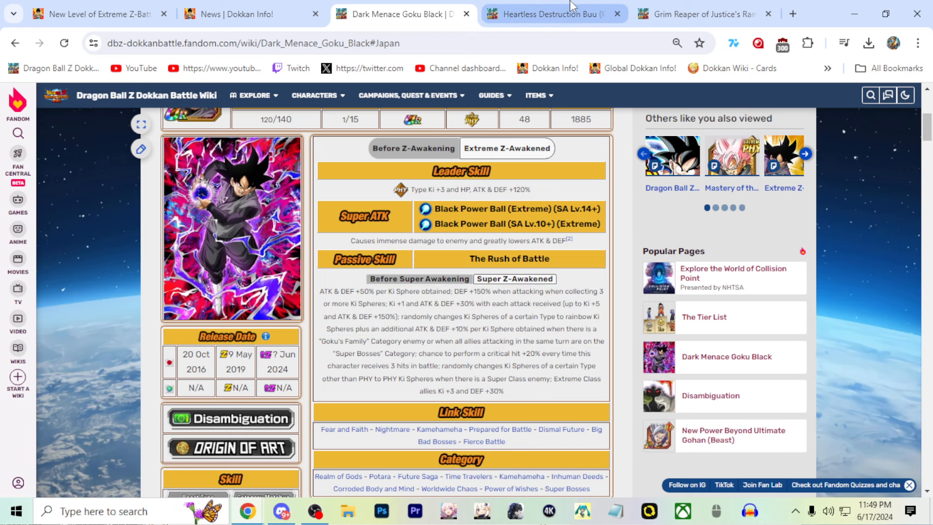
{"action": "left_click", "coordinate": [547, 12]}
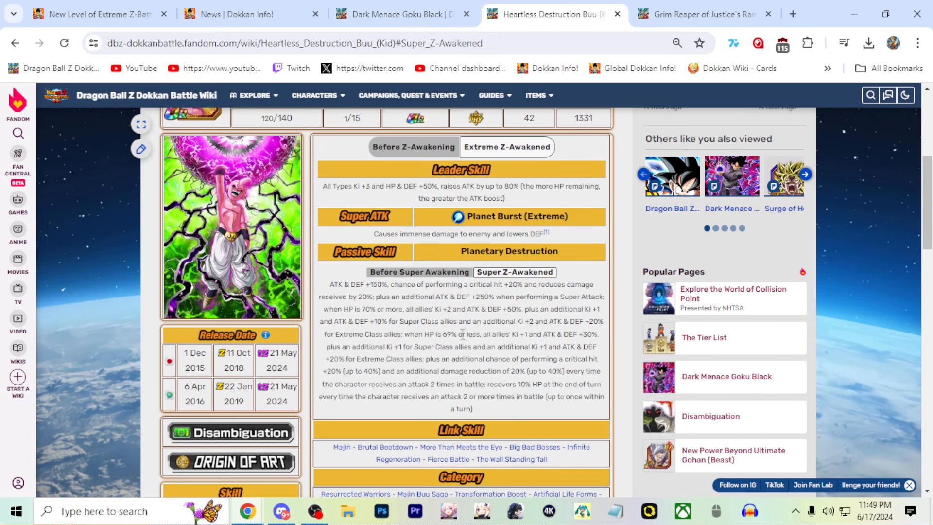
{"action": "left_click", "coordinate": [396, 13]}
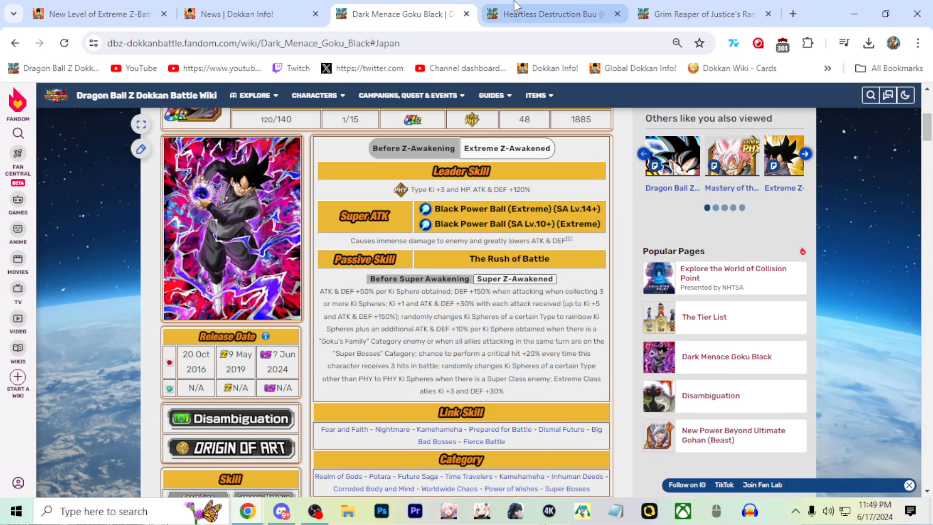
Close the Buu (Kid) and Super Saiyan 3 Gotenks tabs, leaving Dark Menace Goku Black's page
{"action": "left_click", "coordinate": [547, 13]}
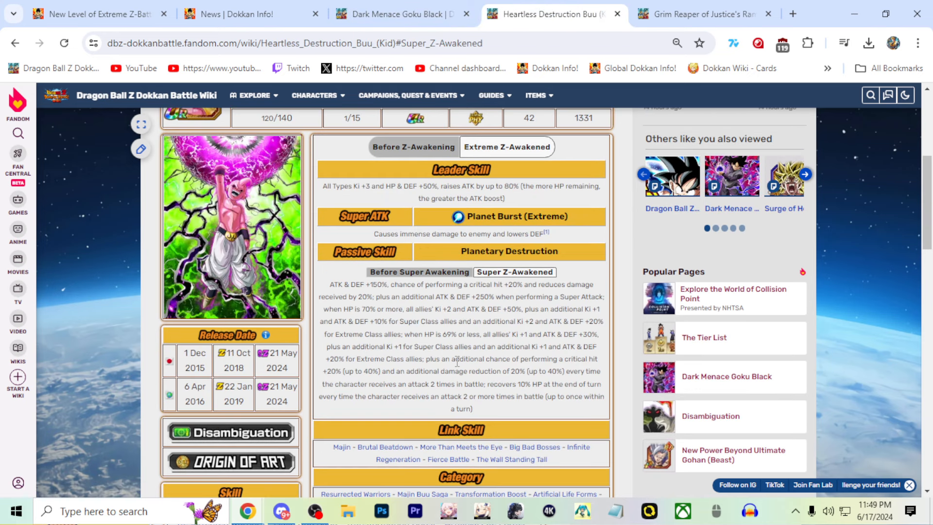
{"action": "left_click", "coordinate": [395, 13]}
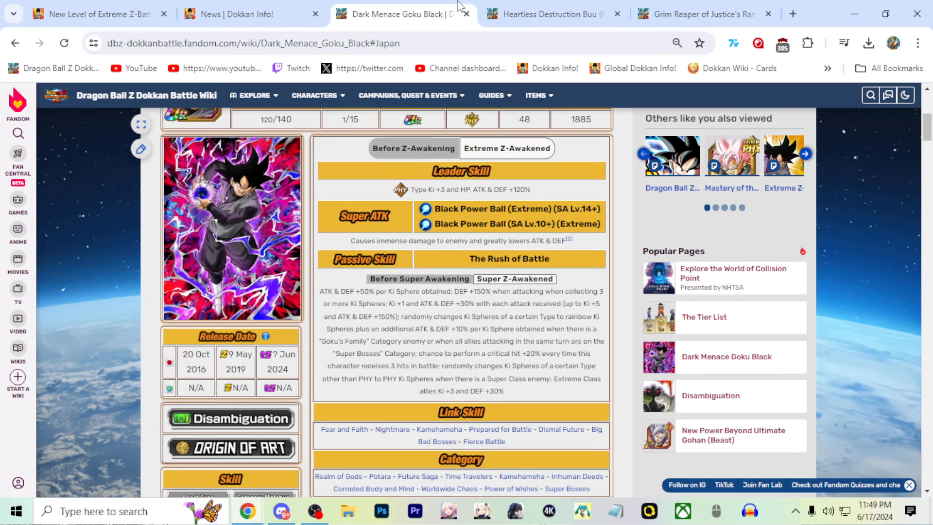
{"action": "left_click", "coordinate": [702, 13]}
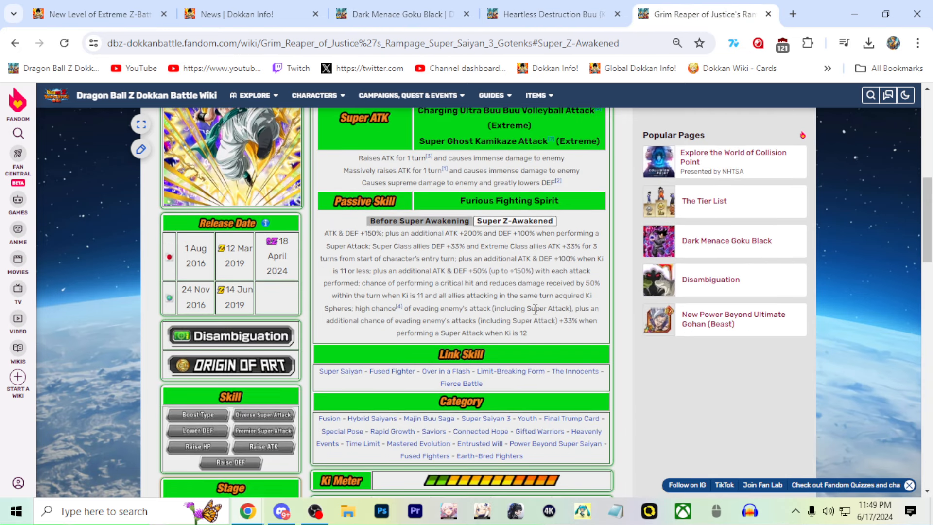
{"action": "left_click", "coordinate": [547, 12]}
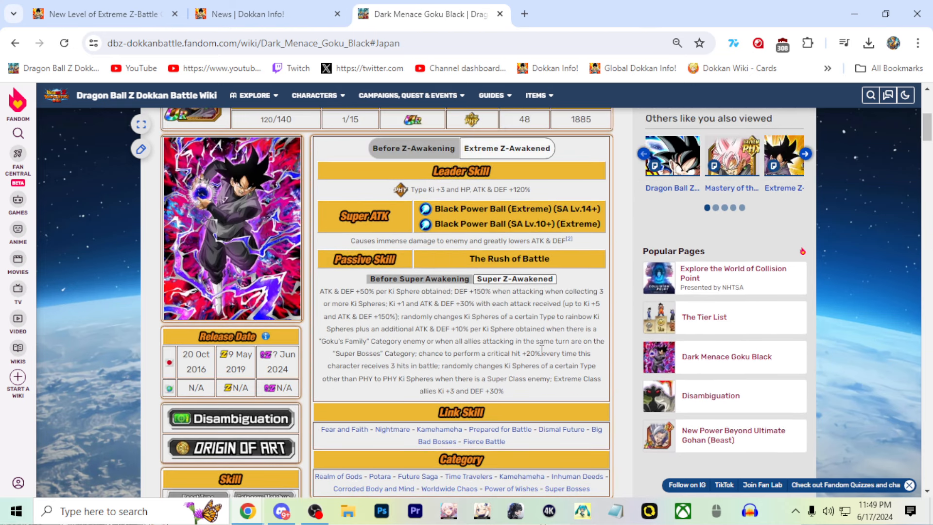
{"action": "mouse_move", "coordinate": [542, 351]}
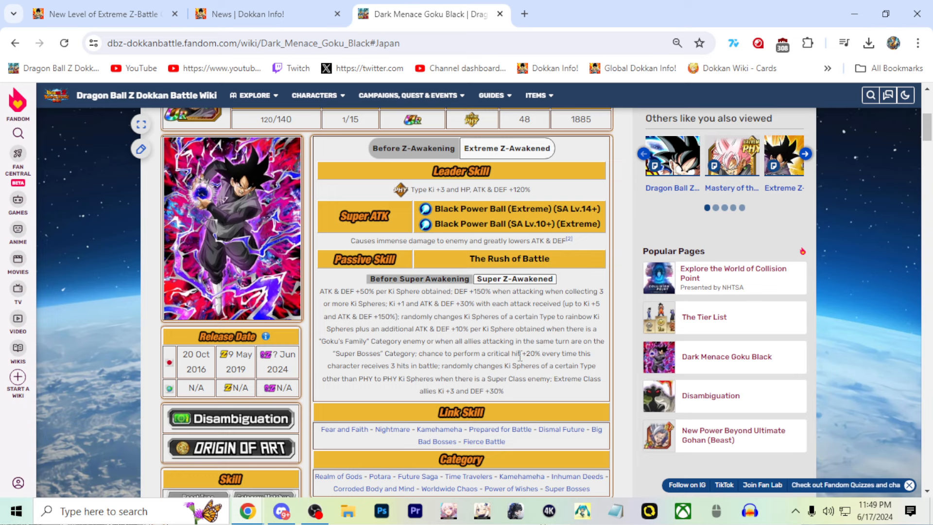
Reread Goku Black's passive, highlighting the clause about changing Ki Spheres to PHY
{"action": "double_click", "coordinate": [466, 365]}
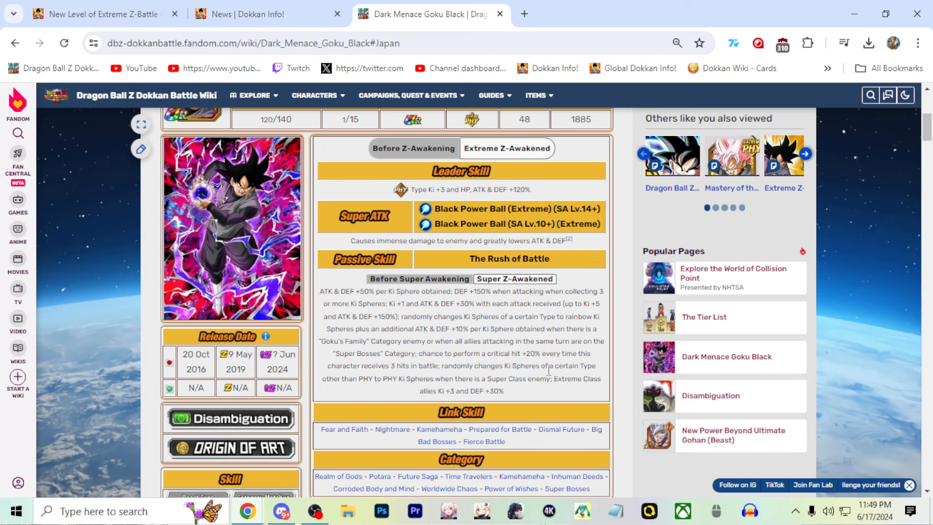
{"action": "left_click_drag", "start_coordinate": [443, 366], "coordinate": [542, 378]}
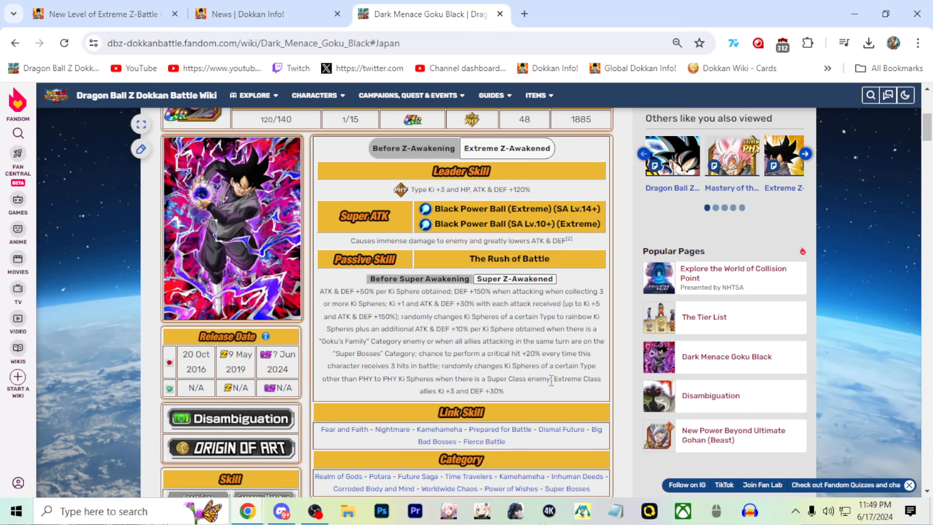
{"action": "left_click_drag", "start_coordinate": [443, 366], "coordinate": [542, 381]}
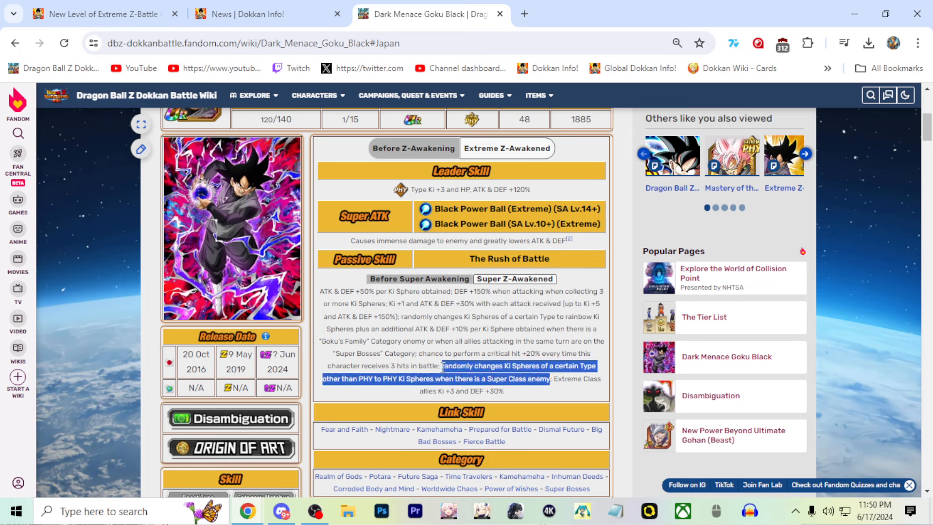
{"action": "left_click", "coordinate": [578, 396]}
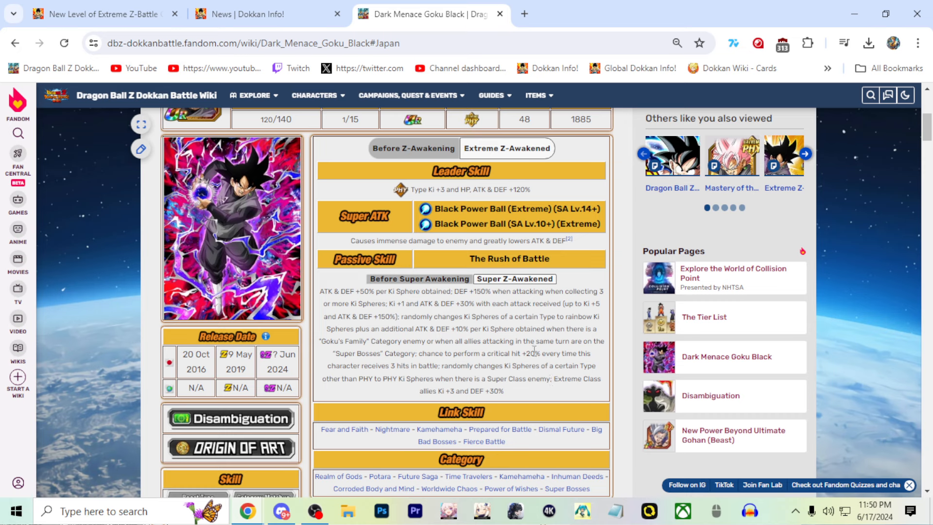
{"action": "mouse_move", "coordinate": [324, 302]}
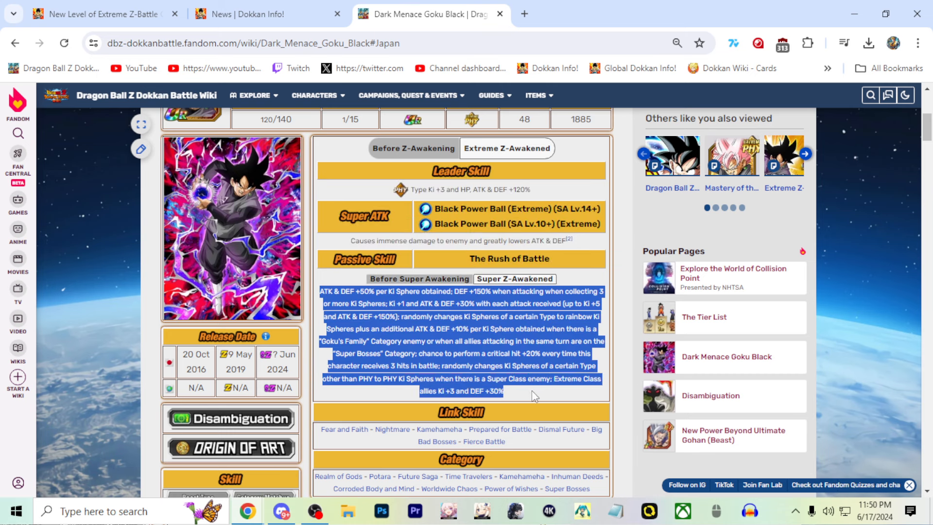
{"action": "left_click", "coordinate": [533, 395]}
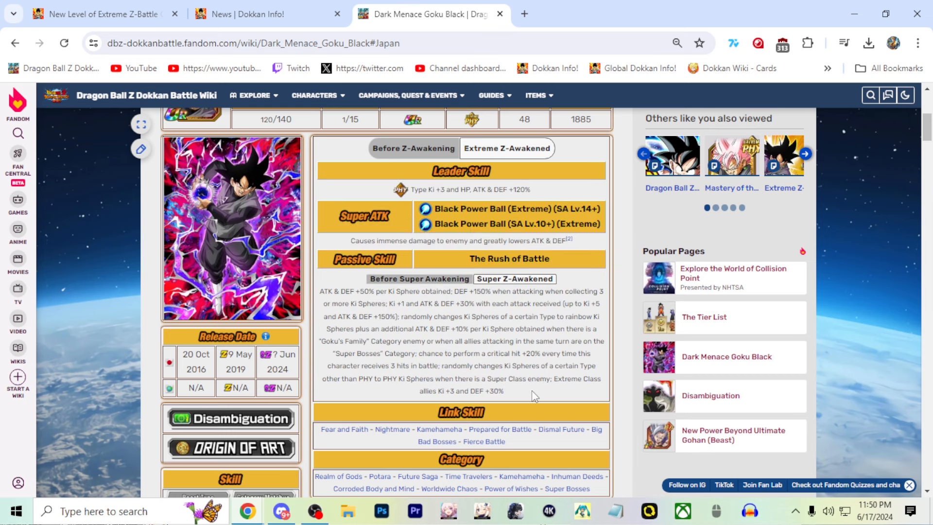
{"action": "mouse_move", "coordinate": [436, 314]}
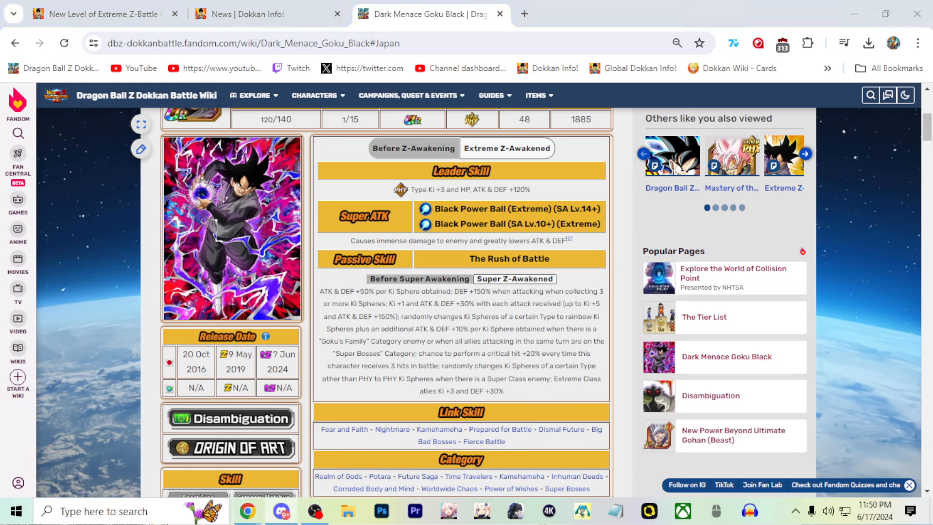
{"action": "mouse_move", "coordinate": [882, 479]}
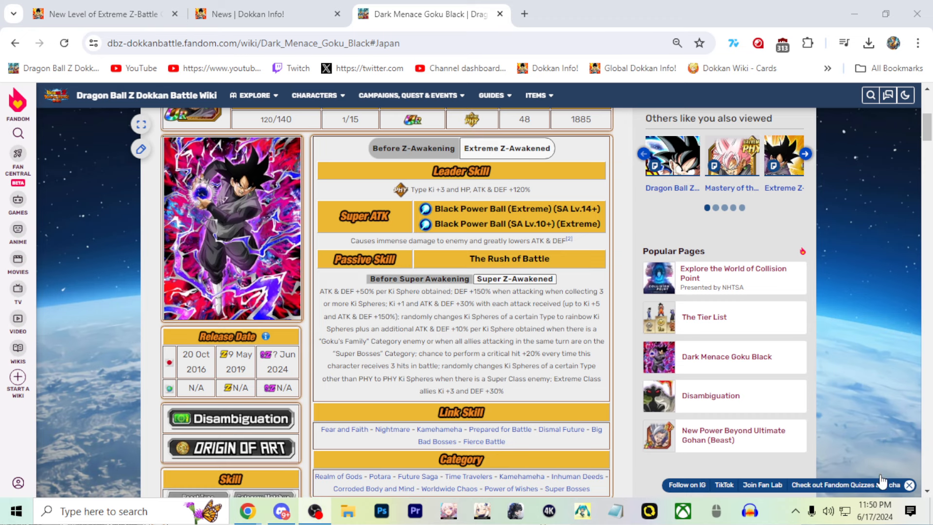
Scroll to the Category section and open the Super Bosses category in a new tab
{"action": "scroll", "scroll_direction": "down", "scroll_amount": 3}
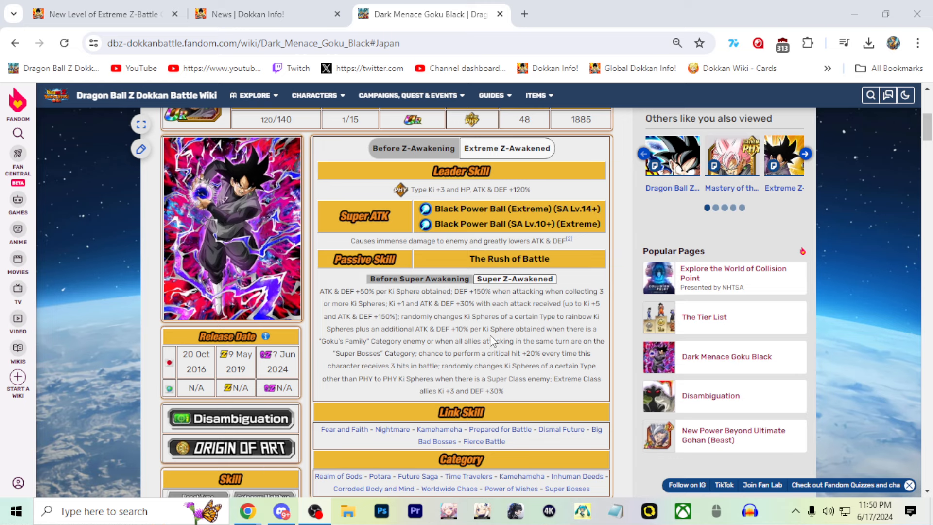
{"action": "scroll", "scroll_direction": "down", "scroll_amount": 3}
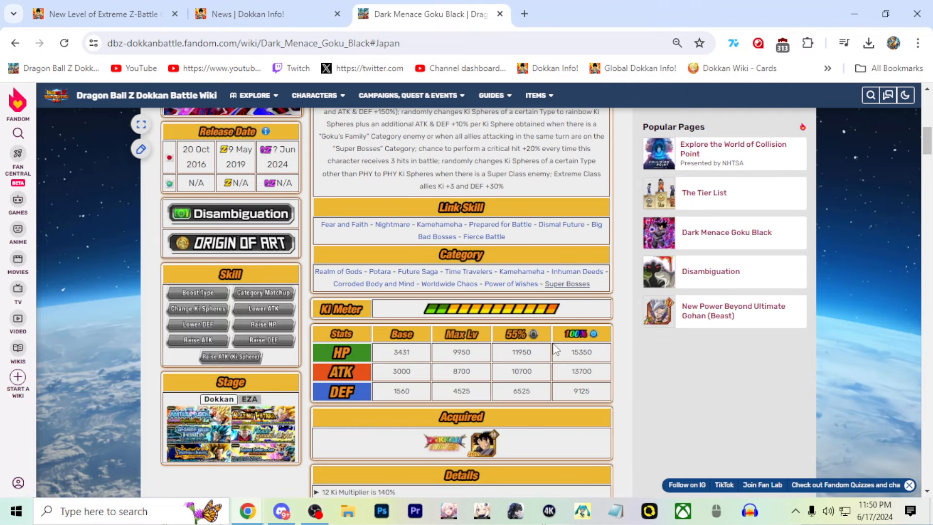
{"action": "left_click", "coordinate": [567, 283]}
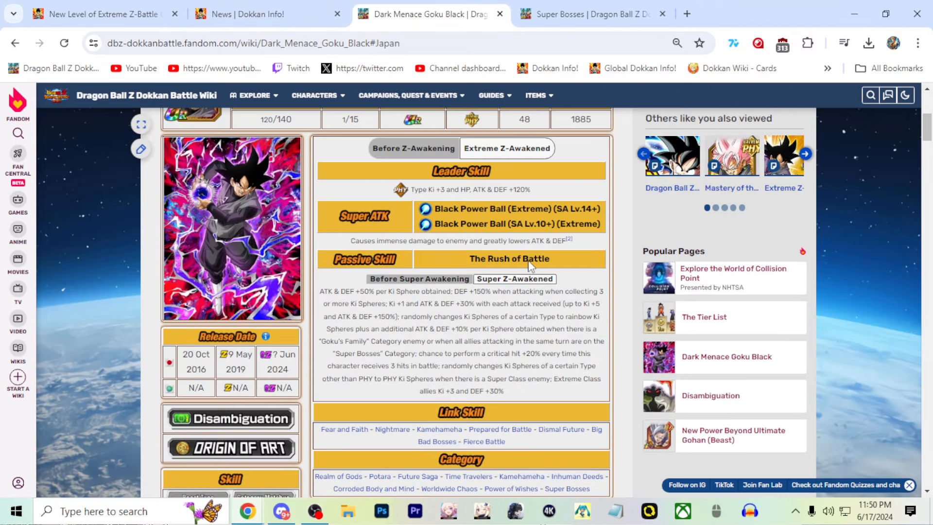
Scroll down the Super Bosses category table toward the LR section
{"action": "left_click", "coordinate": [586, 14]}
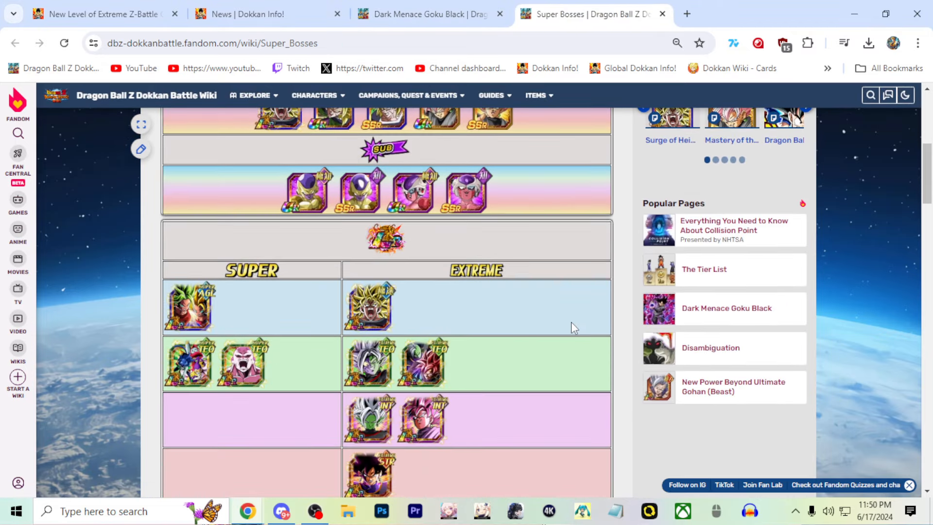
{"action": "scroll", "scroll_direction": "down", "scroll_amount": 3}
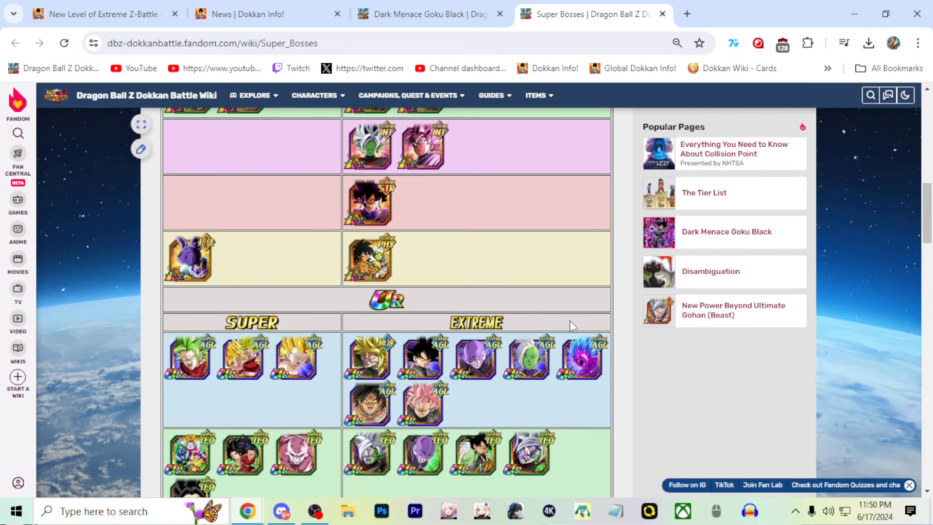
{"action": "scroll", "scroll_direction": "down", "scroll_amount": 3}
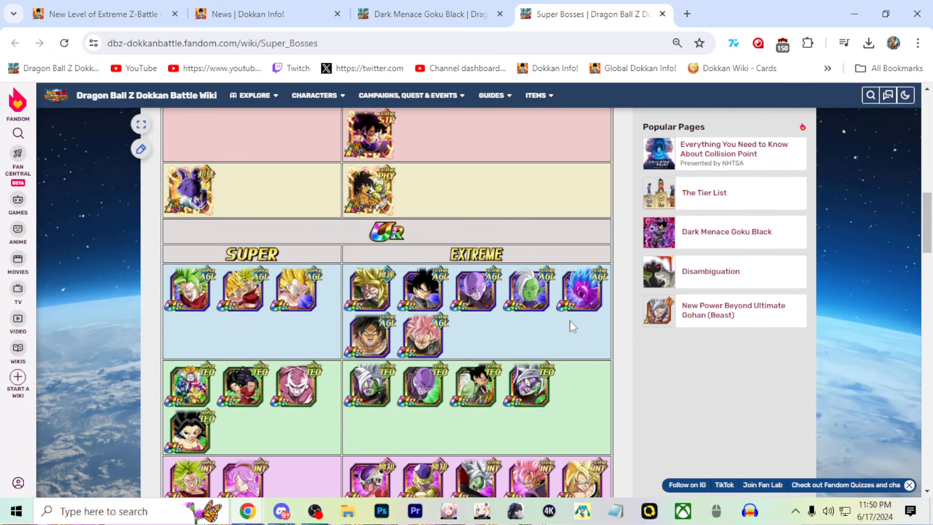
{"action": "scroll", "scroll_direction": "down", "scroll_amount": 3}
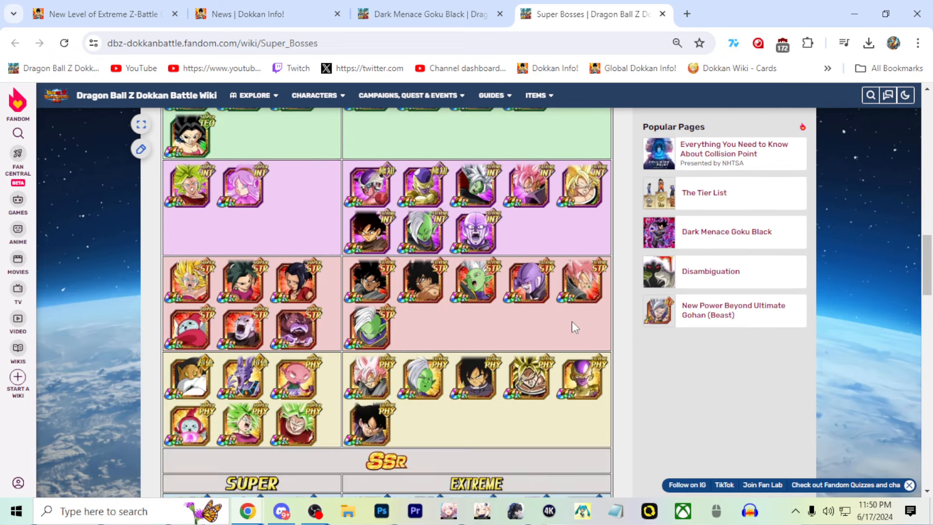
{"action": "scroll", "scroll_direction": "down", "scroll_amount": 3}
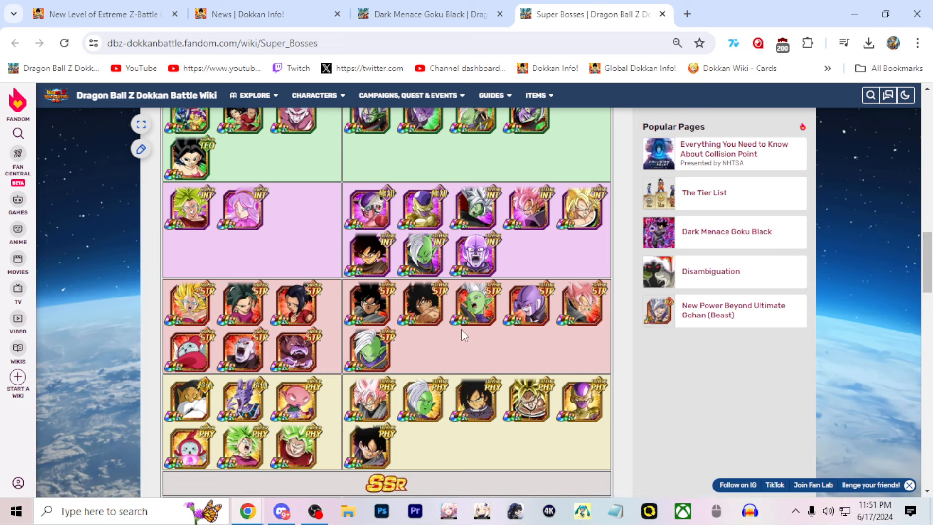
{"action": "mouse_move", "coordinate": [480, 359]}
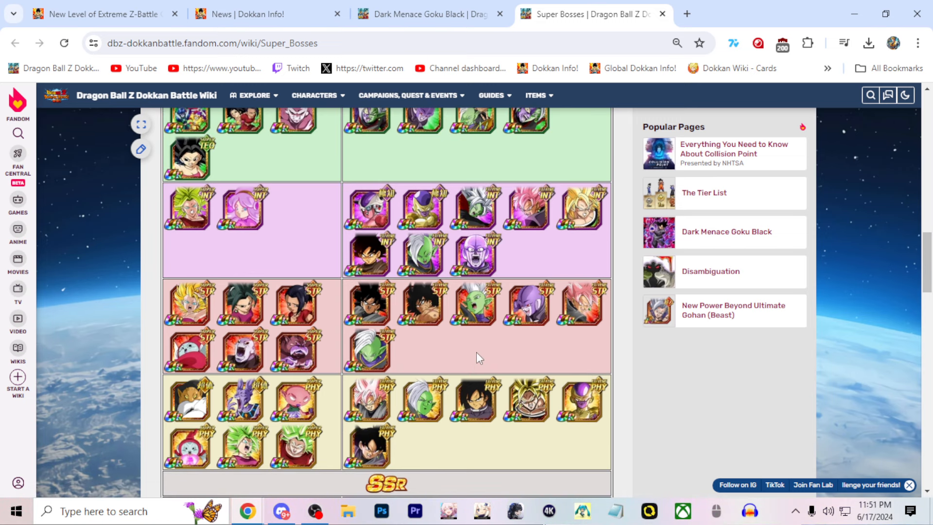
{"action": "scroll", "scroll_direction": "down", "scroll_amount": 3}
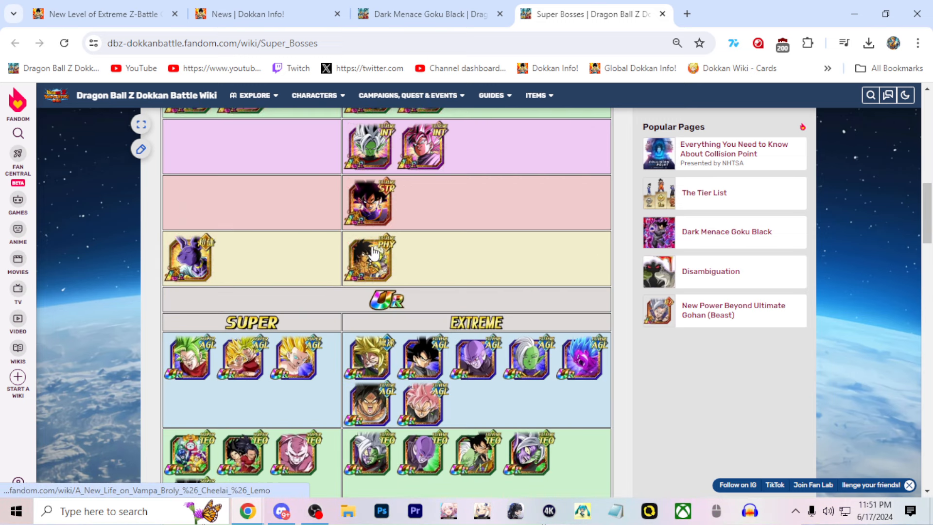
Open the Tyrant's Punishment Golden Frieza card page in a new tab from the roster
{"action": "scroll", "scroll_direction": "down", "scroll_amount": 3}
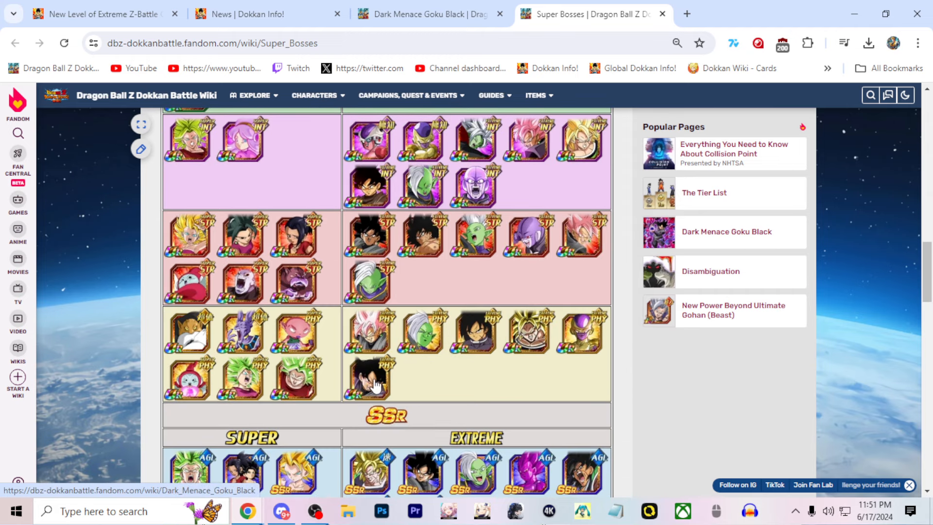
{"action": "scroll", "scroll_direction": "down", "scroll_amount": 3}
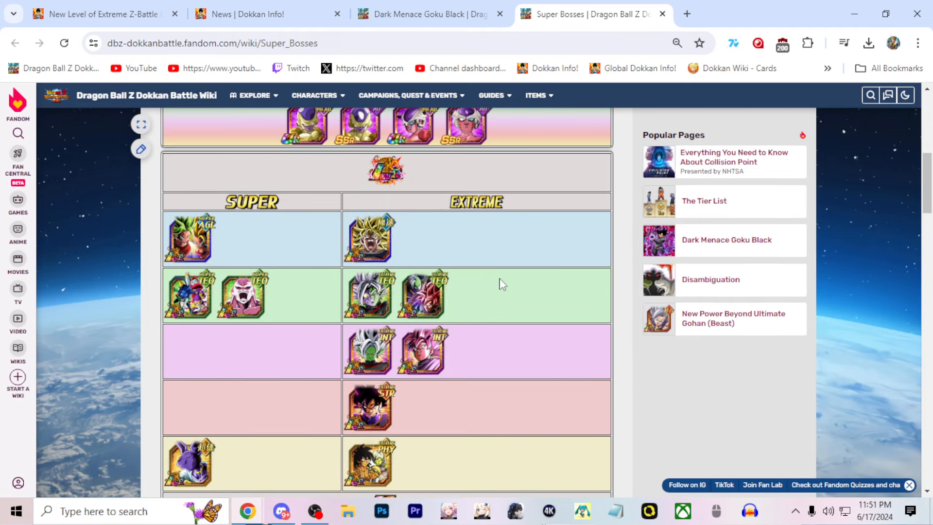
{"action": "scroll", "scroll_direction": "down", "scroll_amount": 3}
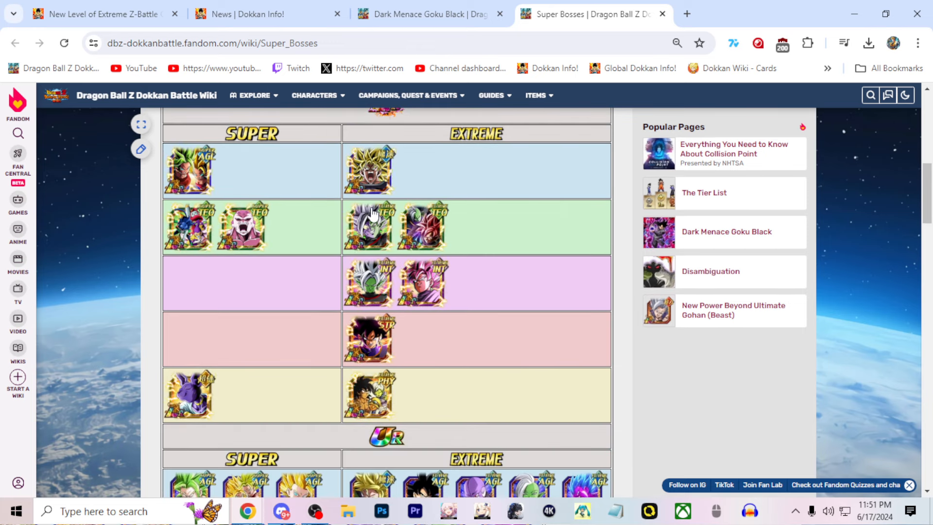
{"action": "mouse_move", "coordinate": [369, 226]}
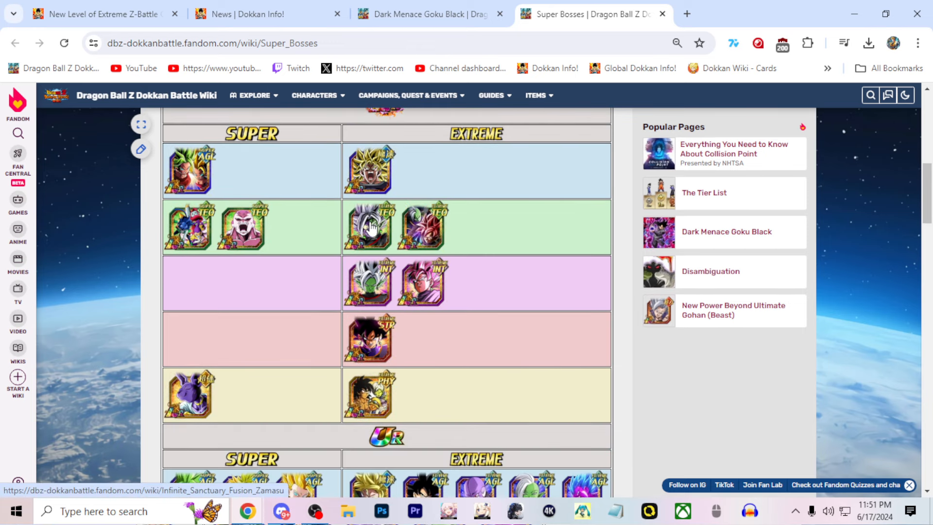
{"action": "left_click", "coordinate": [369, 226]}
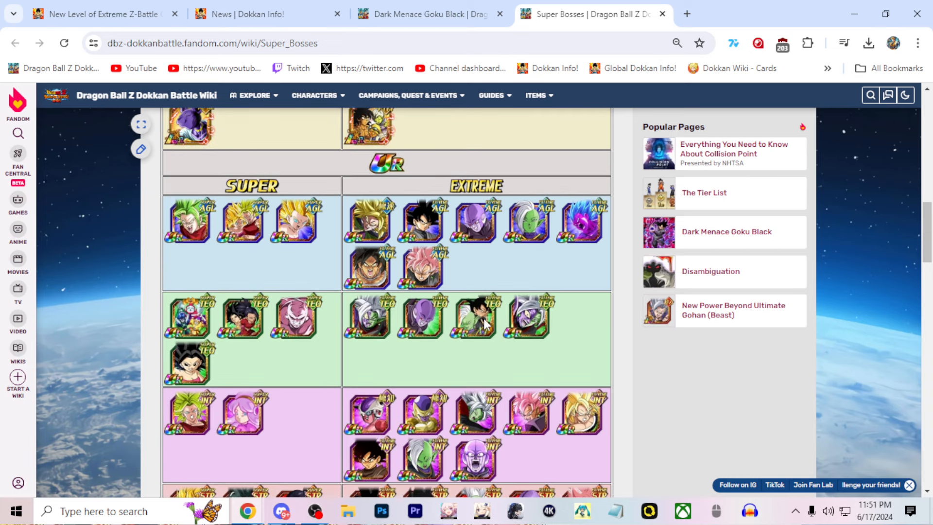
{"action": "scroll", "scroll_direction": "down", "scroll_amount": 3}
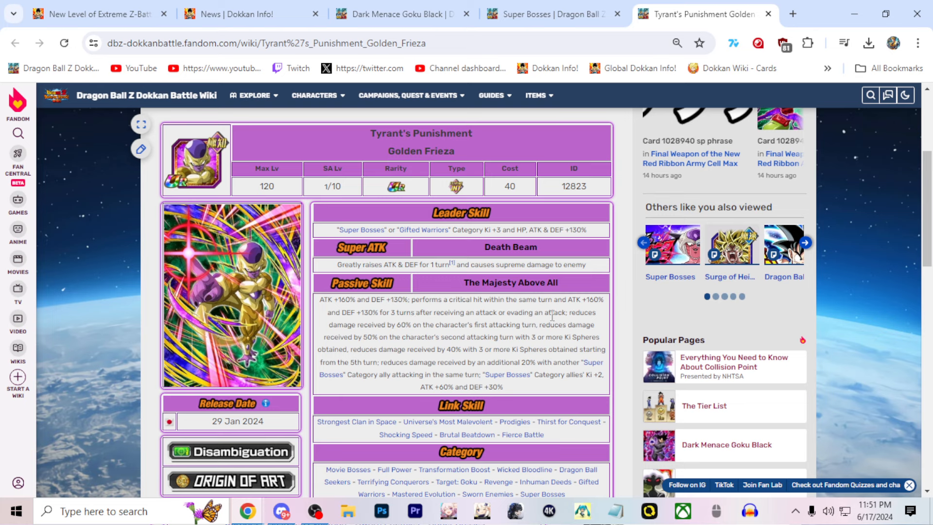
{"action": "mouse_move", "coordinate": [475, 360]}
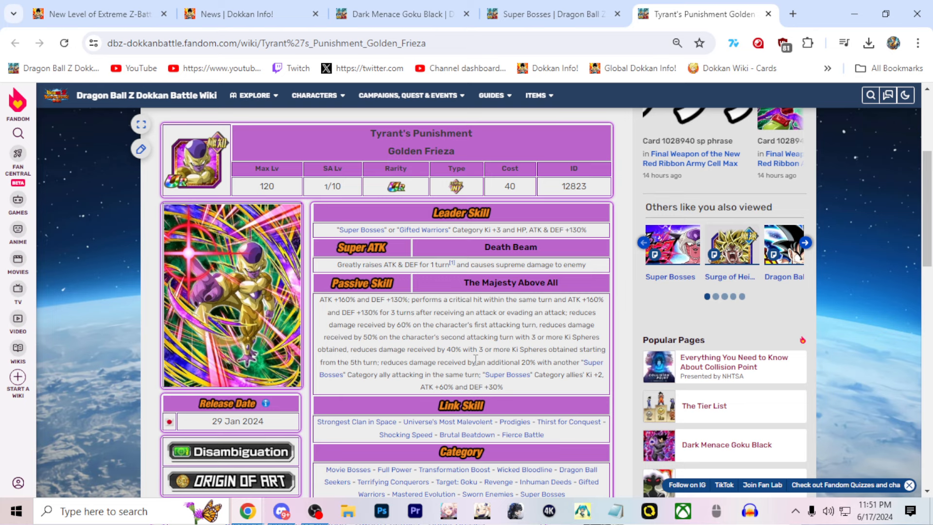
Read Golden Frieza's passive skill, then close its tab to return to the Super Bosses list
{"action": "double_click", "coordinate": [460, 264]}
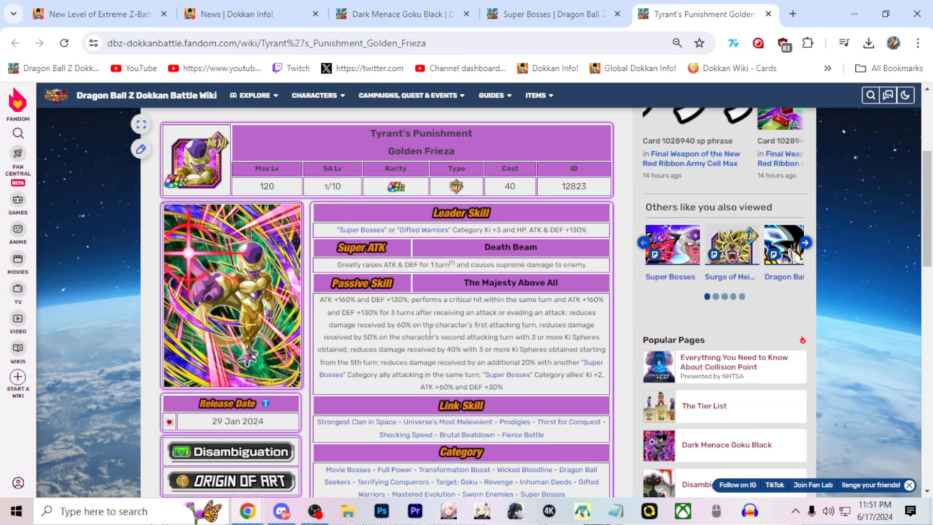
{"action": "left_click", "coordinate": [560, 14]}
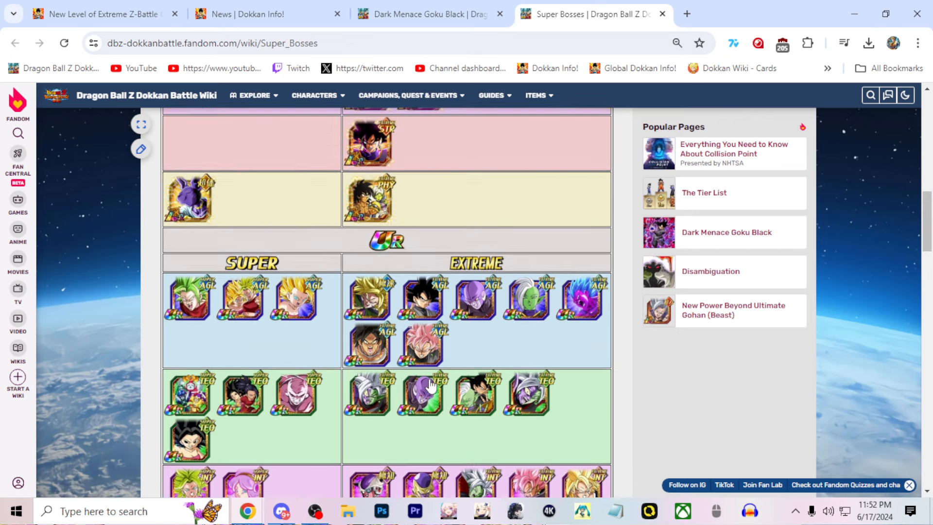
{"action": "scroll", "scroll_direction": "up", "scroll_amount": 3}
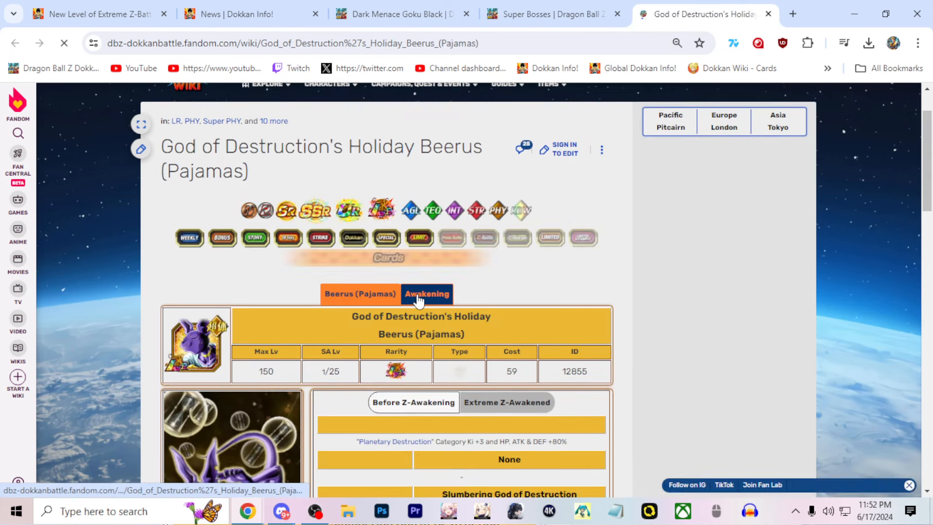
{"action": "left_click", "coordinate": [505, 402]}
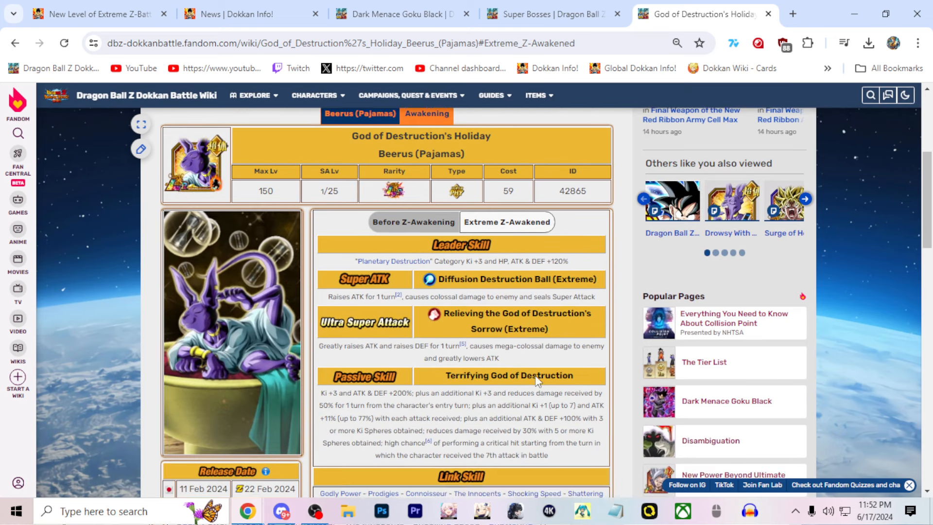
{"action": "scroll", "scroll_direction": "down", "scroll_amount": 3}
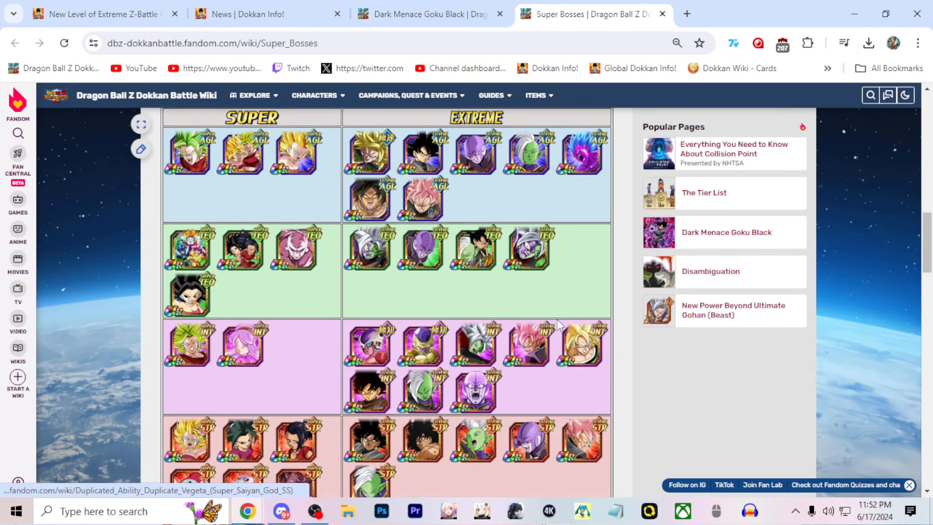
Scroll through the Super Bosses table and close the Super Bosses tab
{"action": "scroll", "scroll_direction": "down", "scroll_amount": 3}
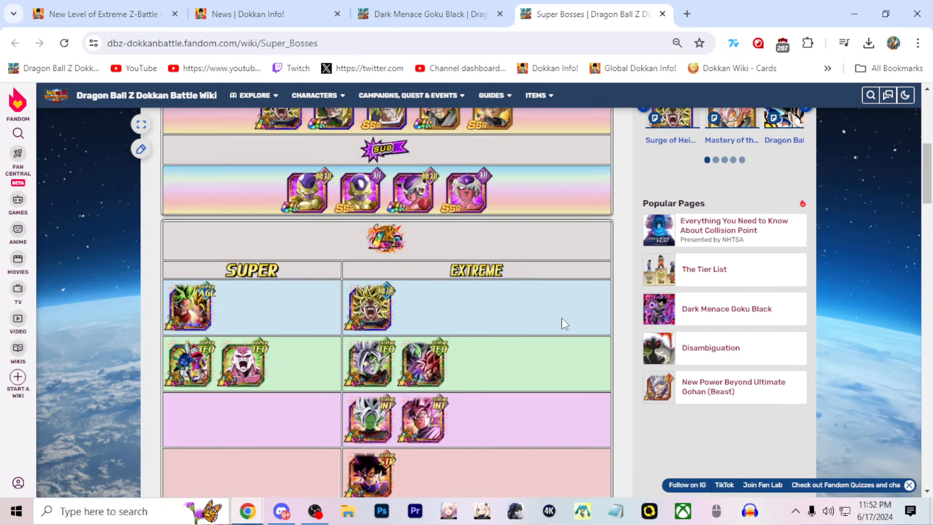
{"action": "scroll", "scroll_direction": "down", "scroll_amount": 3}
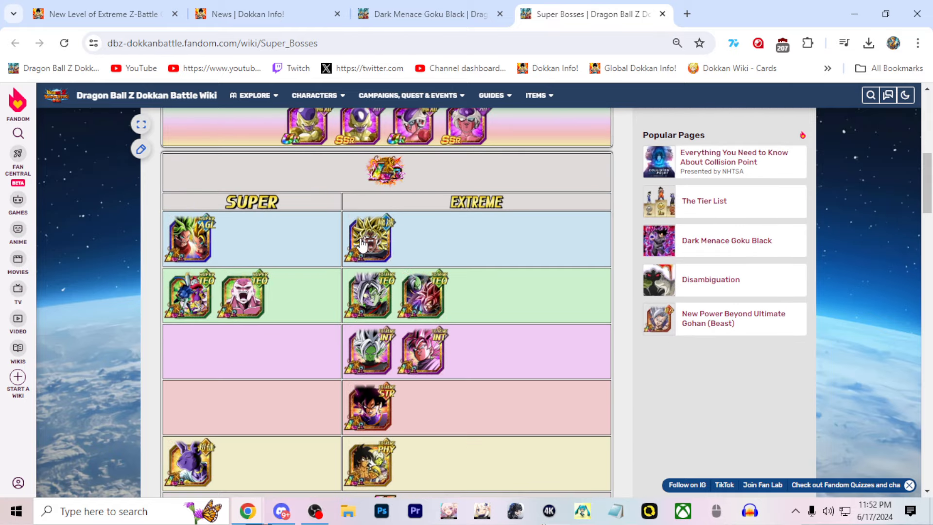
{"action": "scroll", "scroll_direction": "down", "scroll_amount": 3}
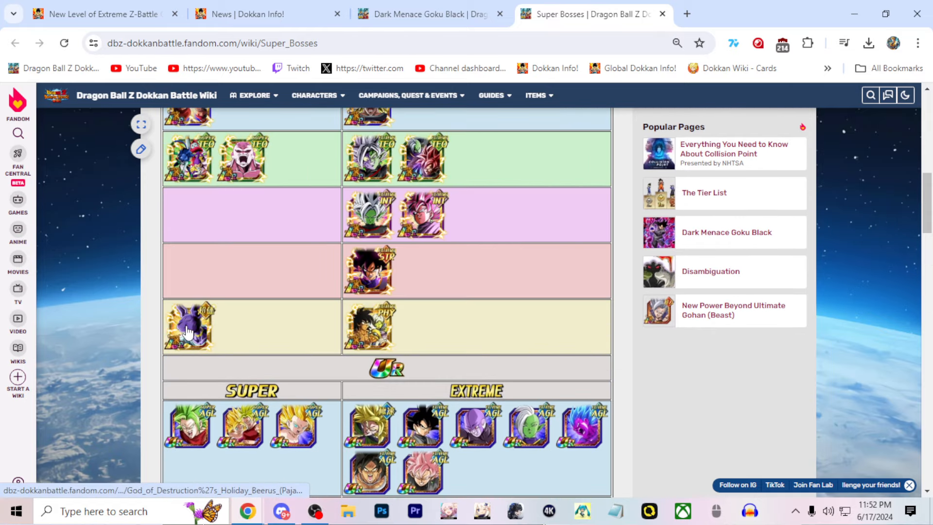
{"action": "scroll", "scroll_direction": "down", "scroll_amount": 3}
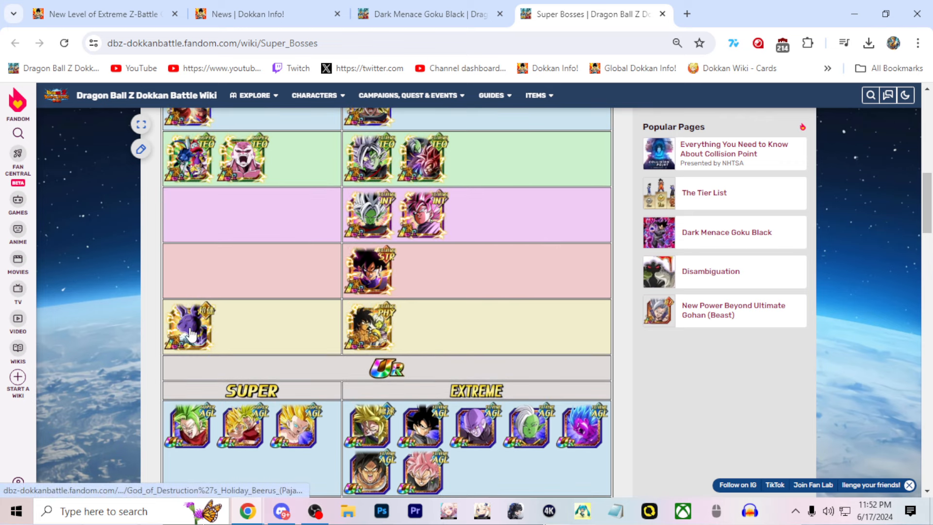
{"action": "scroll", "scroll_direction": "down", "scroll_amount": 3}
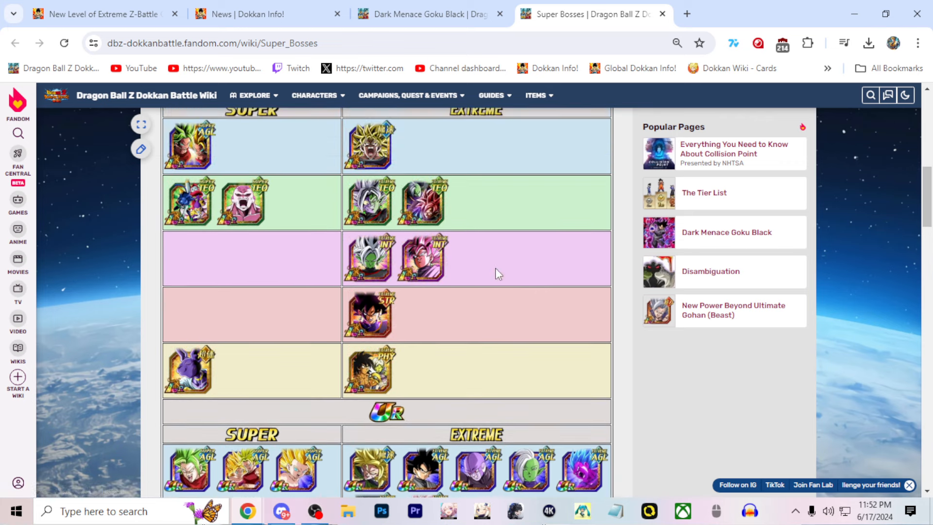
{"action": "scroll", "scroll_direction": "down", "scroll_amount": 3}
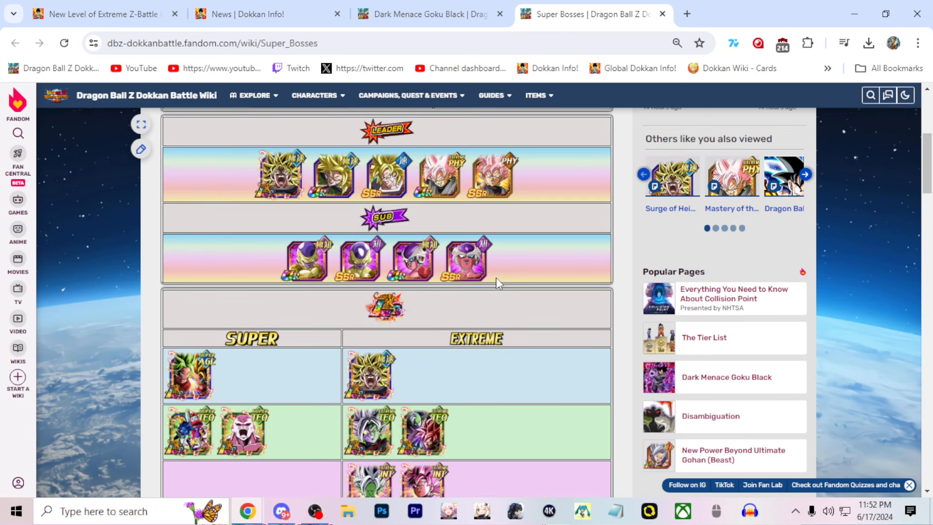
{"action": "mouse_move", "coordinate": [278, 173]}
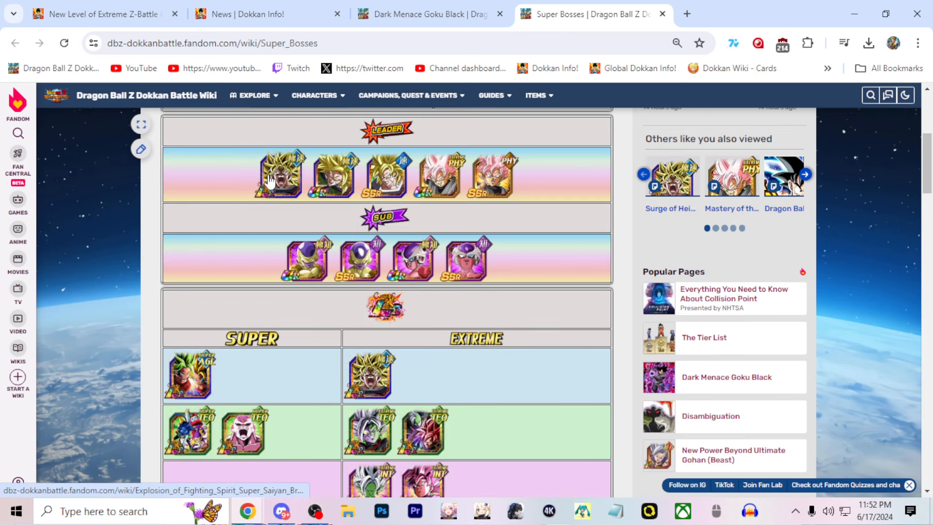
{"action": "left_click", "coordinate": [278, 173]}
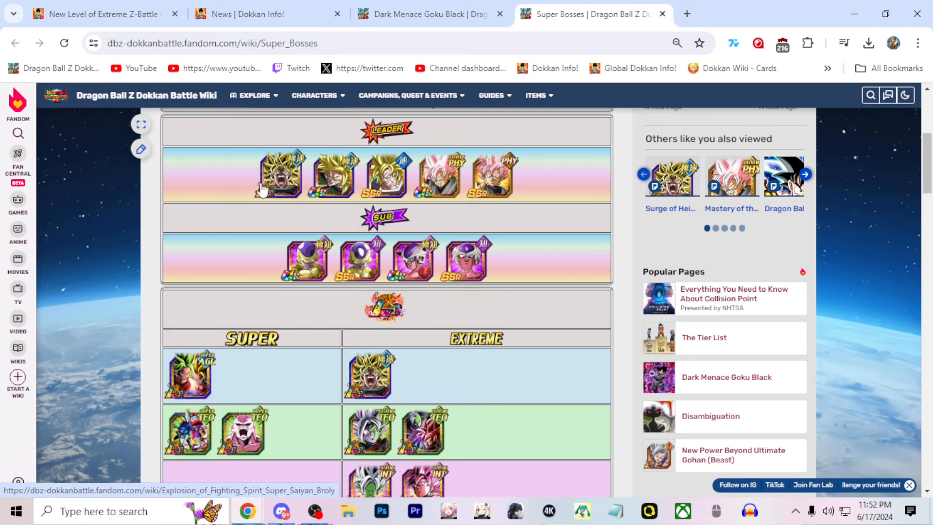
Scroll the Dark Menace Goku Black page and close it, leaving the Dokkan Info news page
{"action": "scroll", "scroll_direction": "down", "scroll_amount": 3}
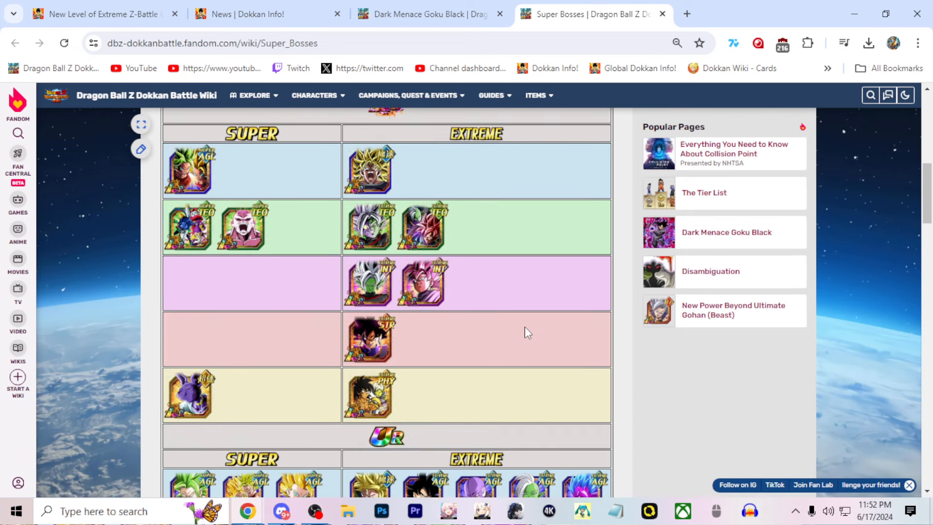
{"action": "scroll", "scroll_direction": "down", "scroll_amount": 3}
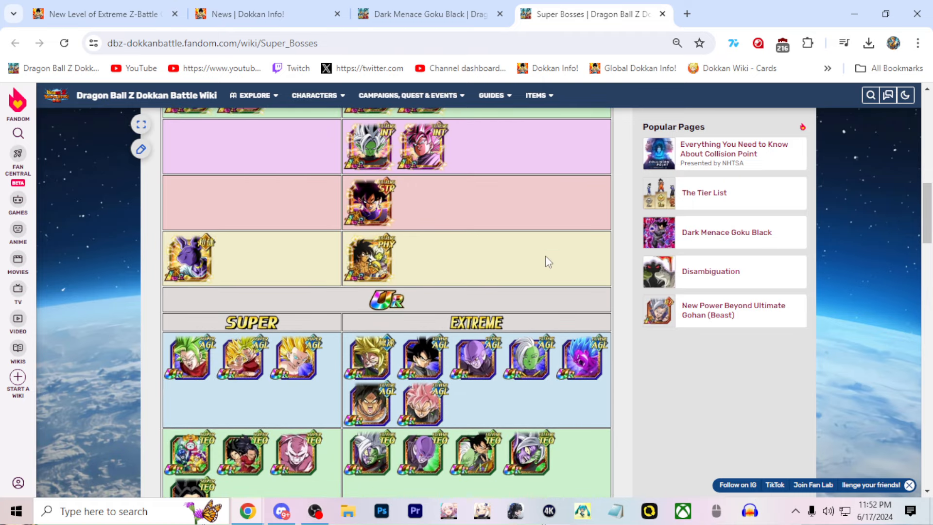
{"action": "scroll", "scroll_direction": "down", "scroll_amount": 3}
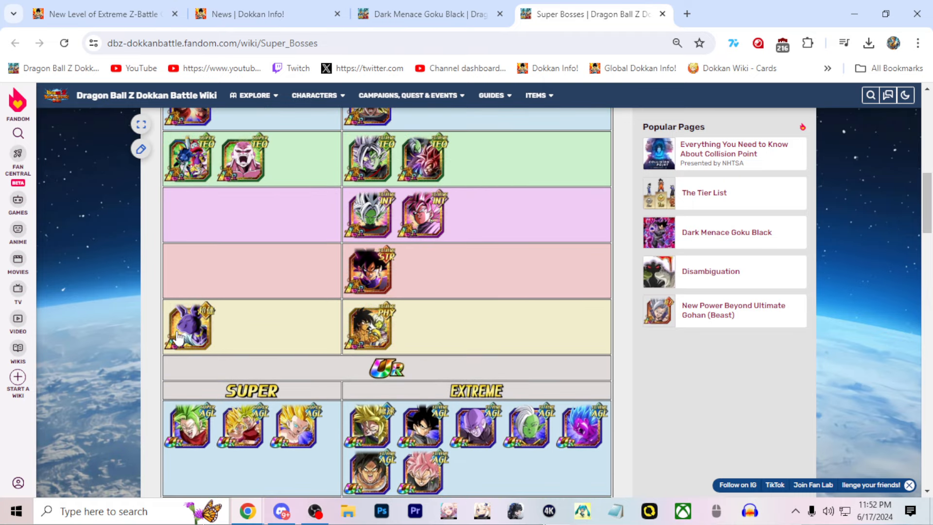
{"action": "scroll", "scroll_direction": "down", "scroll_amount": 3}
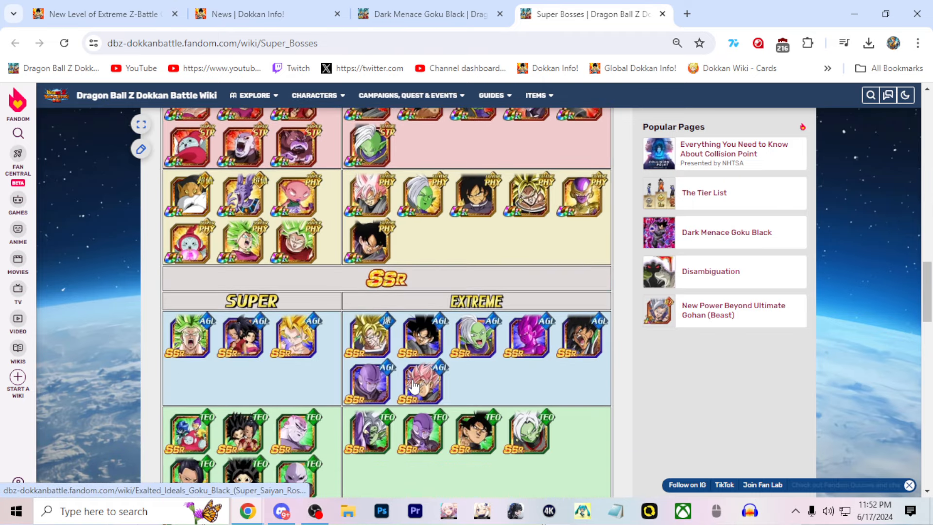
{"action": "scroll", "scroll_direction": "down", "scroll_amount": 3}
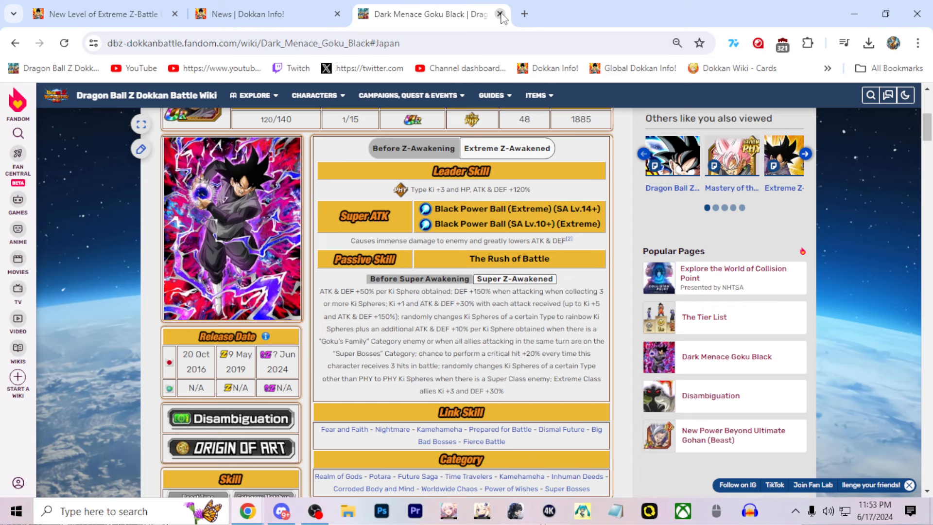
{"action": "left_click", "coordinate": [502, 13]}
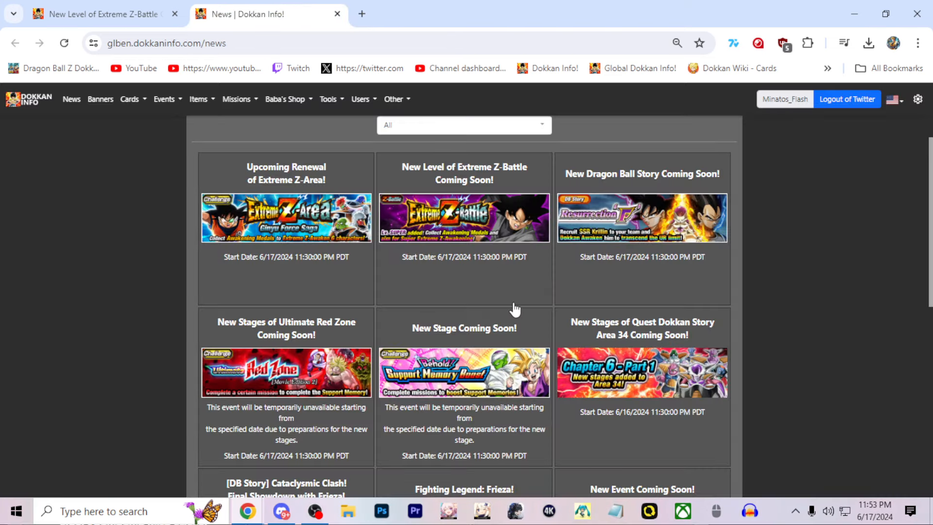